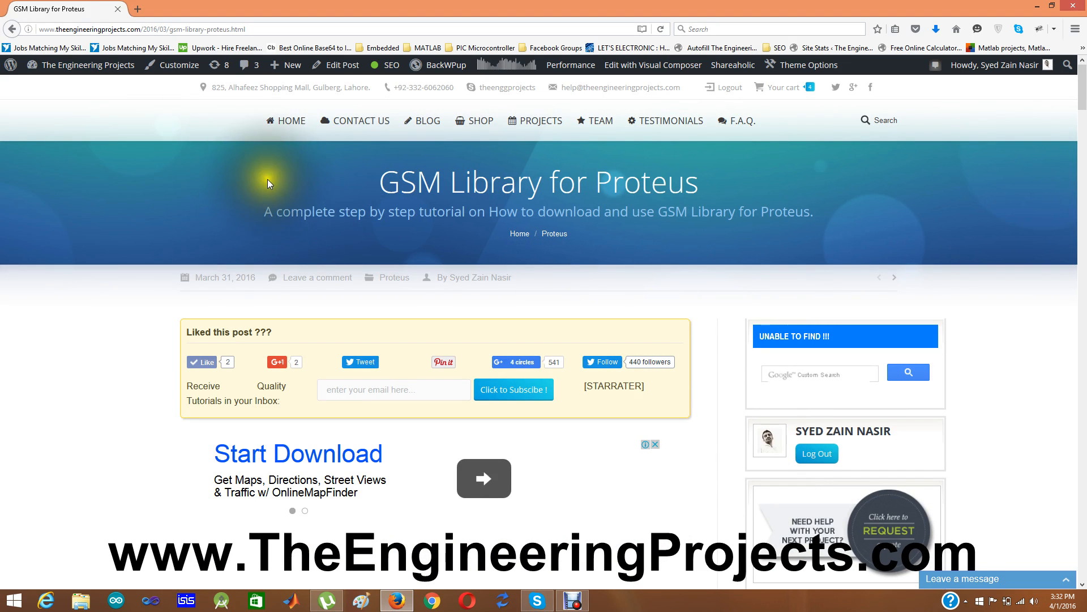
{"action": "mouse_move", "coordinate": [501, 199]}
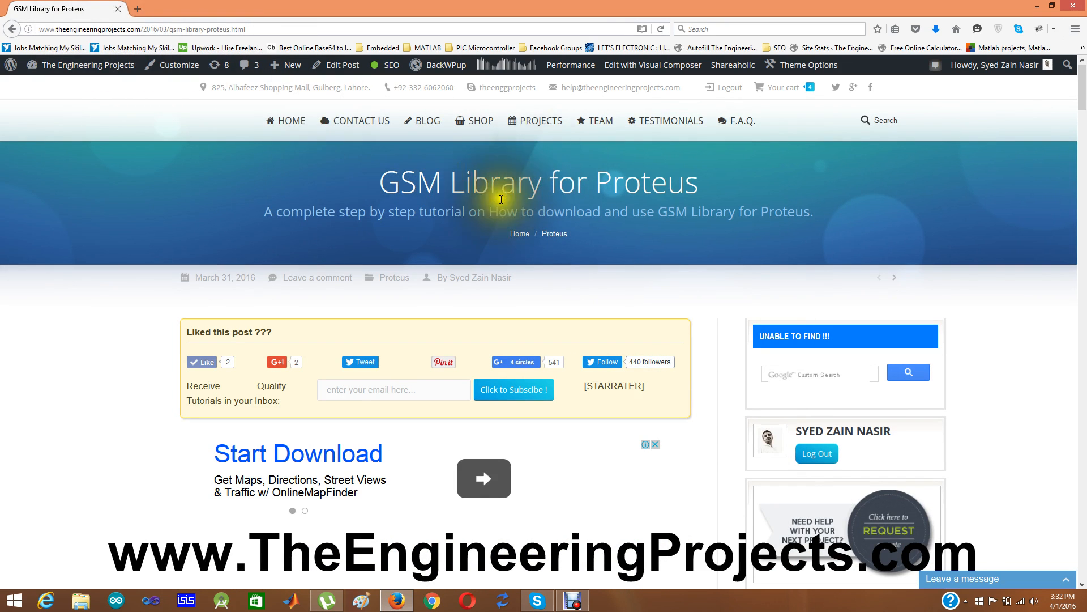
{"action": "mouse_move", "coordinate": [625, 332]}
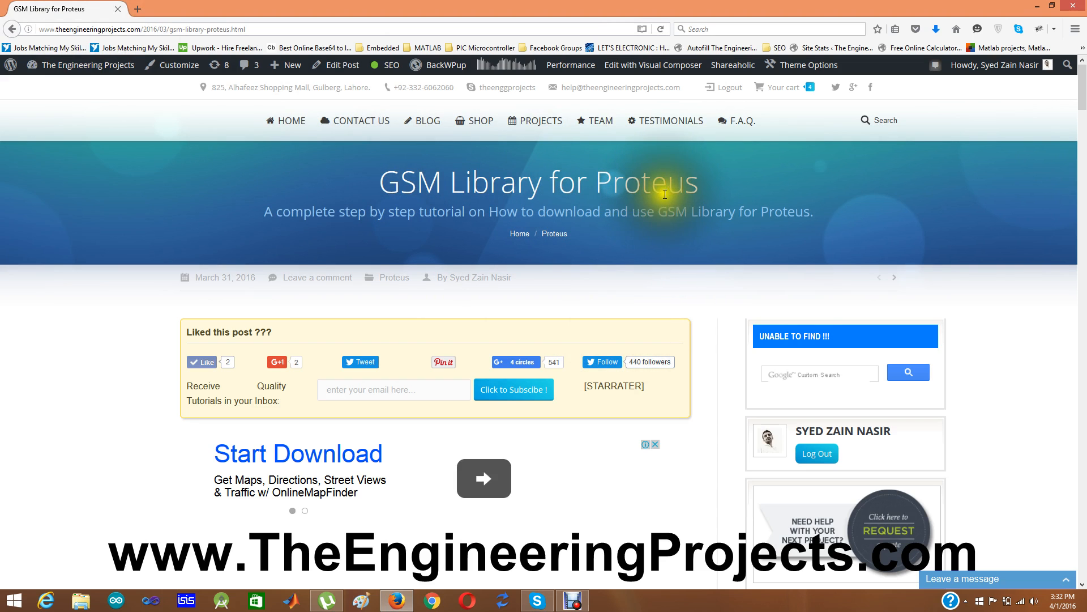
Scroll to the 'Download GSM Library' button and request the GSM library archive download.
{"action": "scroll", "scroll_direction": "down", "scroll_amount": 3}
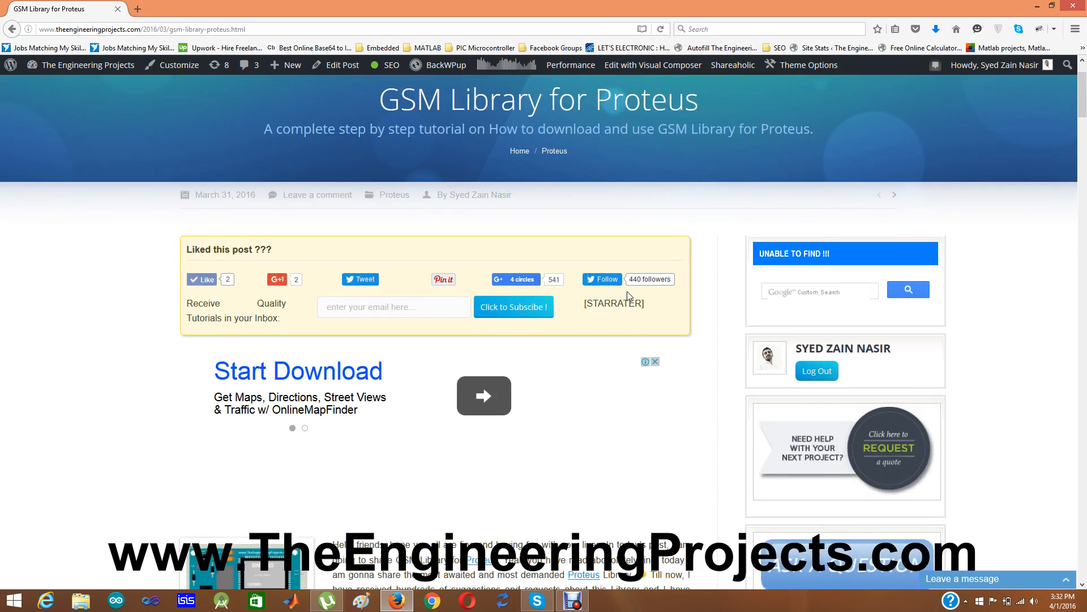
{"action": "scroll", "scroll_direction": "down", "scroll_amount": 3}
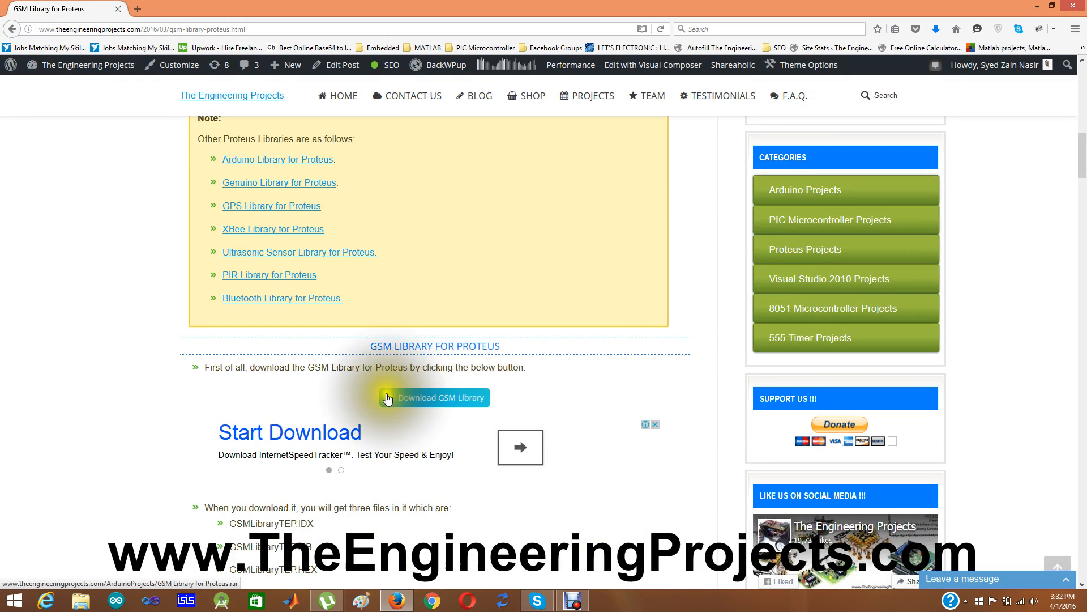
{"action": "left_click", "coordinate": [434, 397]}
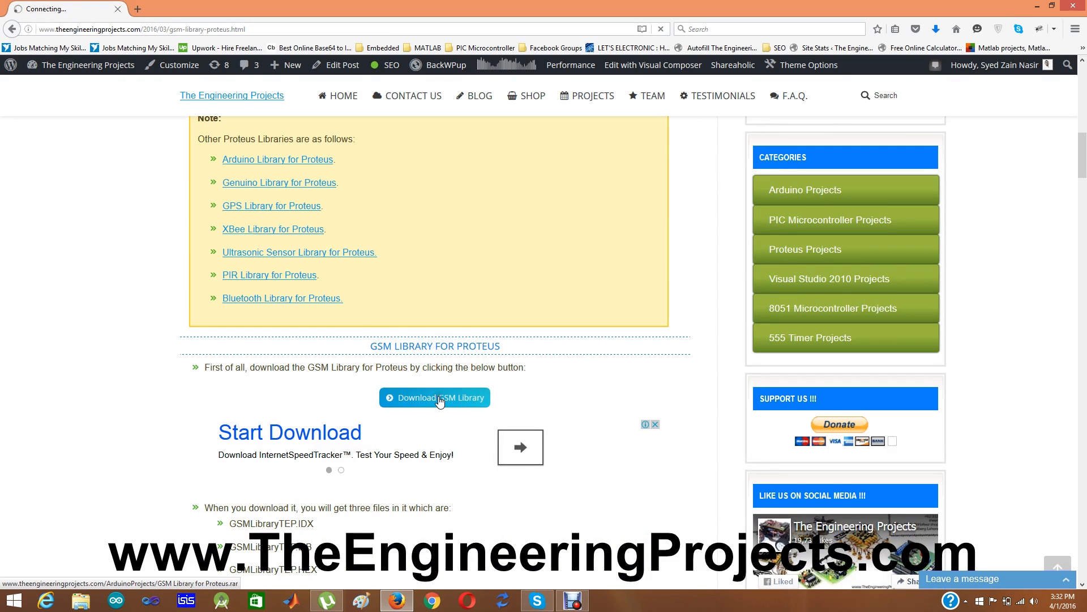
{"action": "left_click", "coordinate": [434, 398]}
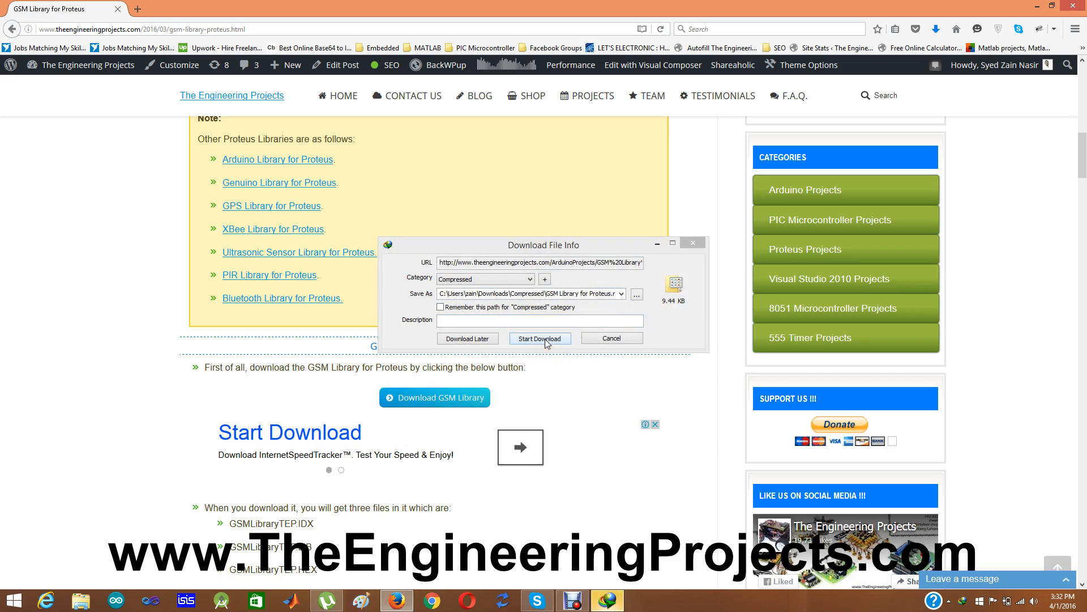
Start the download, dismiss the WinRAR license reminder, and select the three files in the GSM Library for Proteus folder for extraction.
{"action": "left_click", "coordinate": [541, 337]}
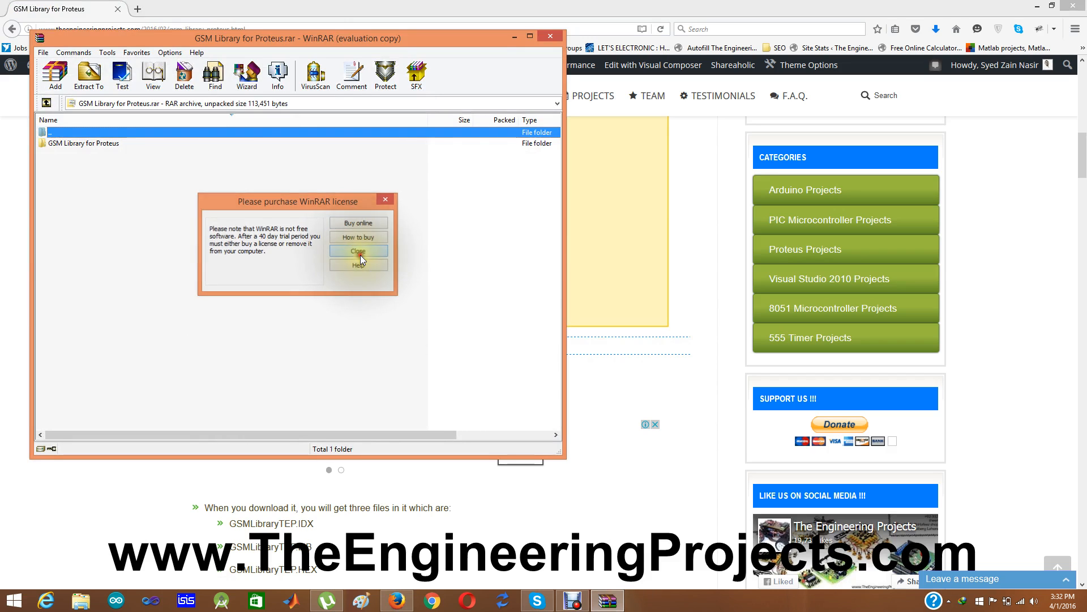
{"action": "left_click", "coordinate": [360, 251]}
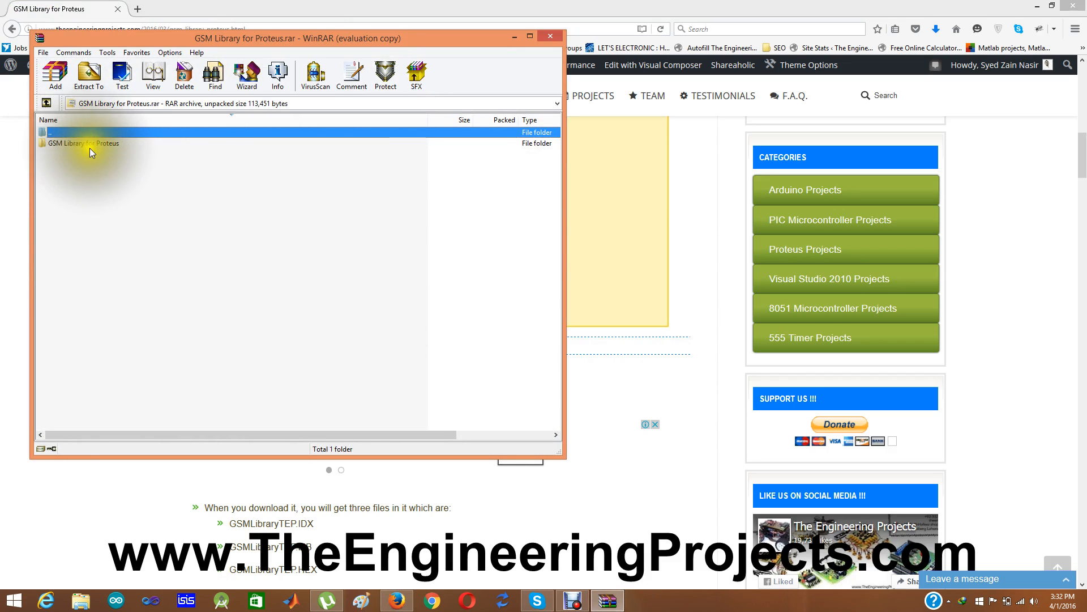
{"action": "double_click", "coordinate": [81, 142]}
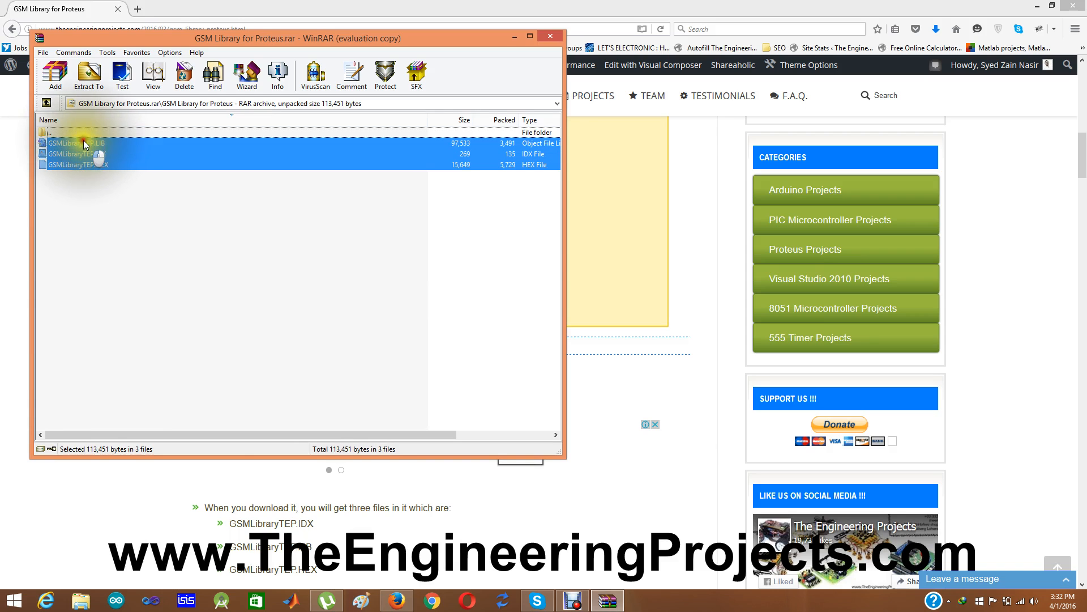
{"action": "left_click", "coordinate": [88, 74]}
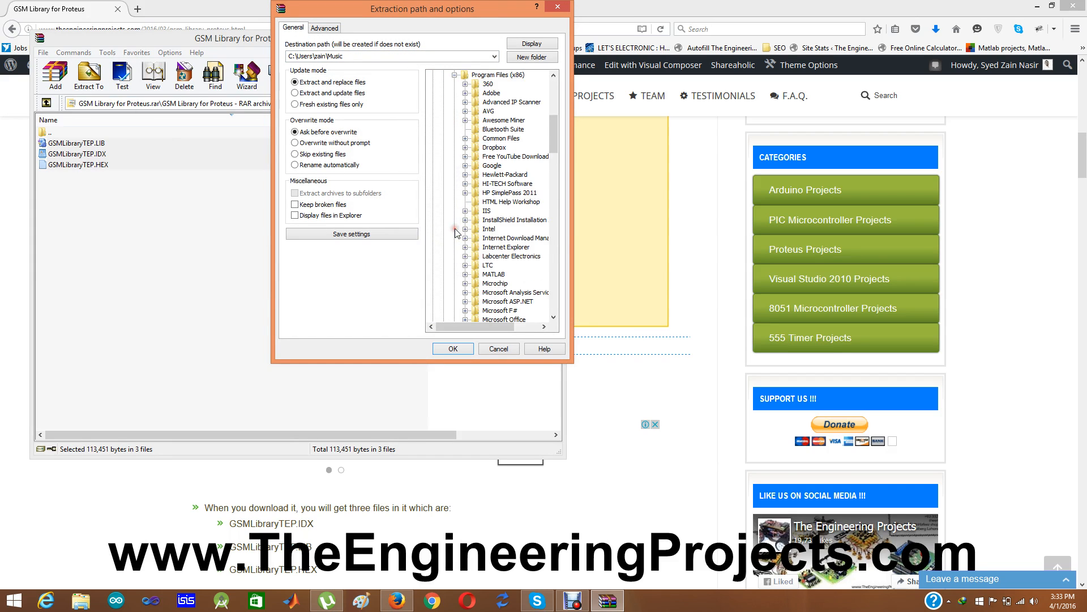
Extract to Labcenter Electronics > Proteus 7 Professional > LIBRARY with Yes to All, then close WinRAR.
{"action": "left_click", "coordinate": [465, 256]}
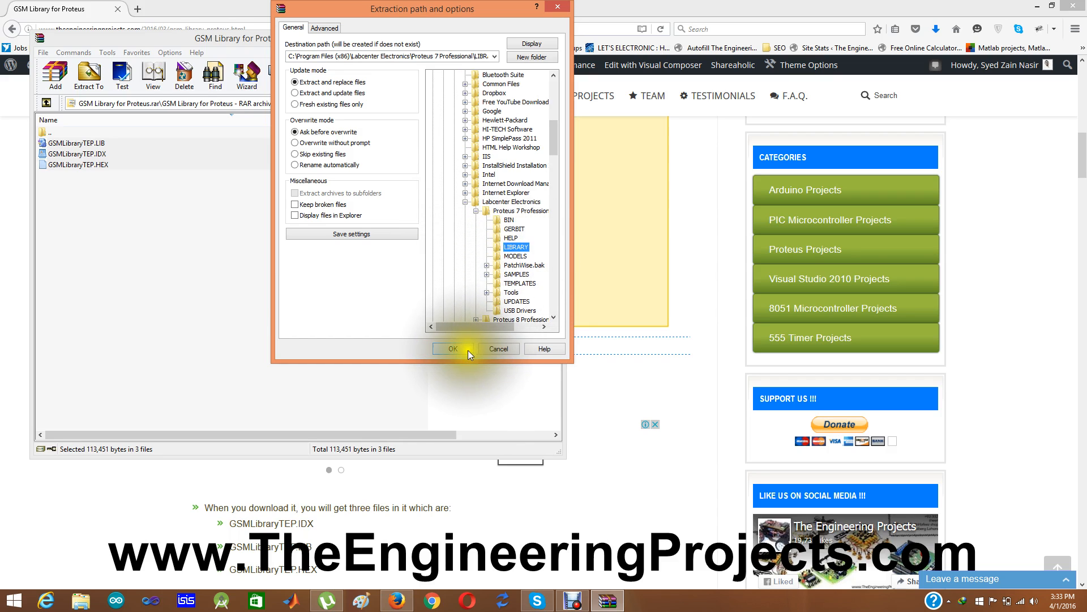
{"action": "left_click", "coordinate": [451, 348]}
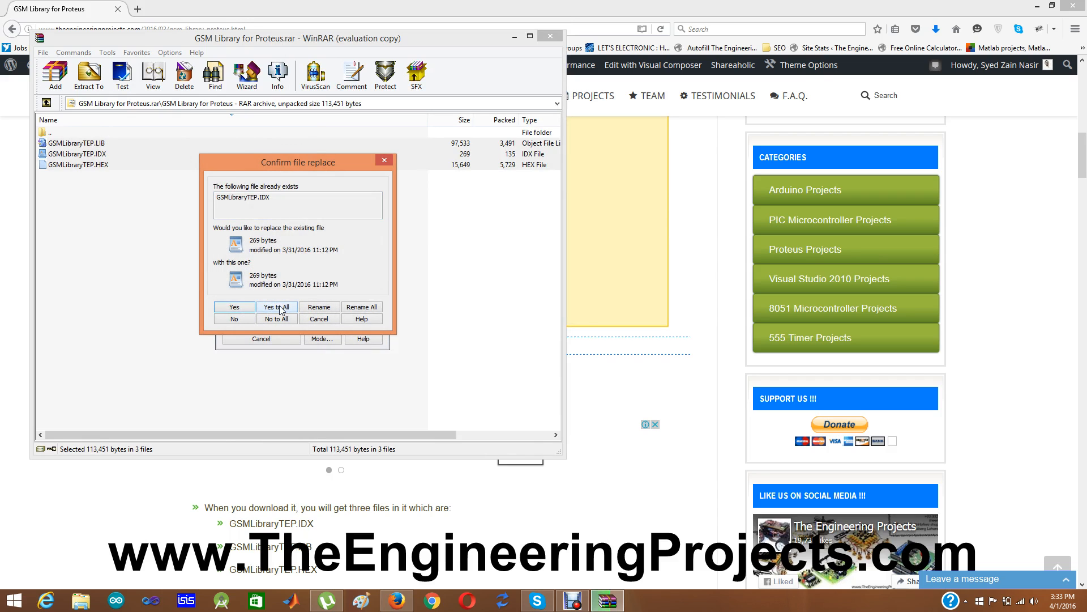
{"action": "left_click", "coordinate": [277, 307]}
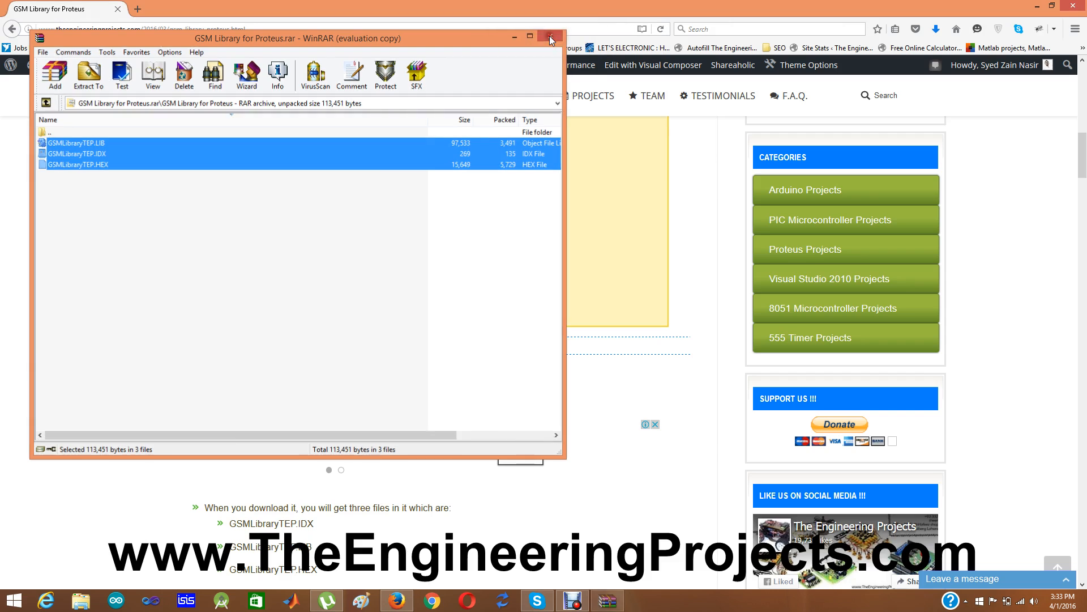
{"action": "left_click", "coordinate": [551, 39]}
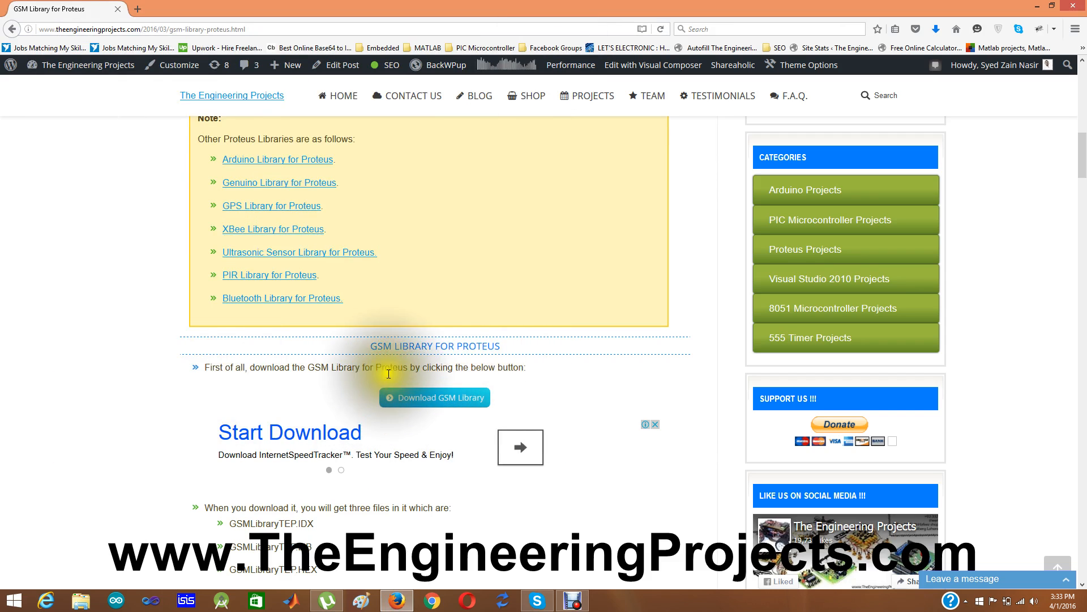
{"action": "mouse_move", "coordinate": [421, 398]}
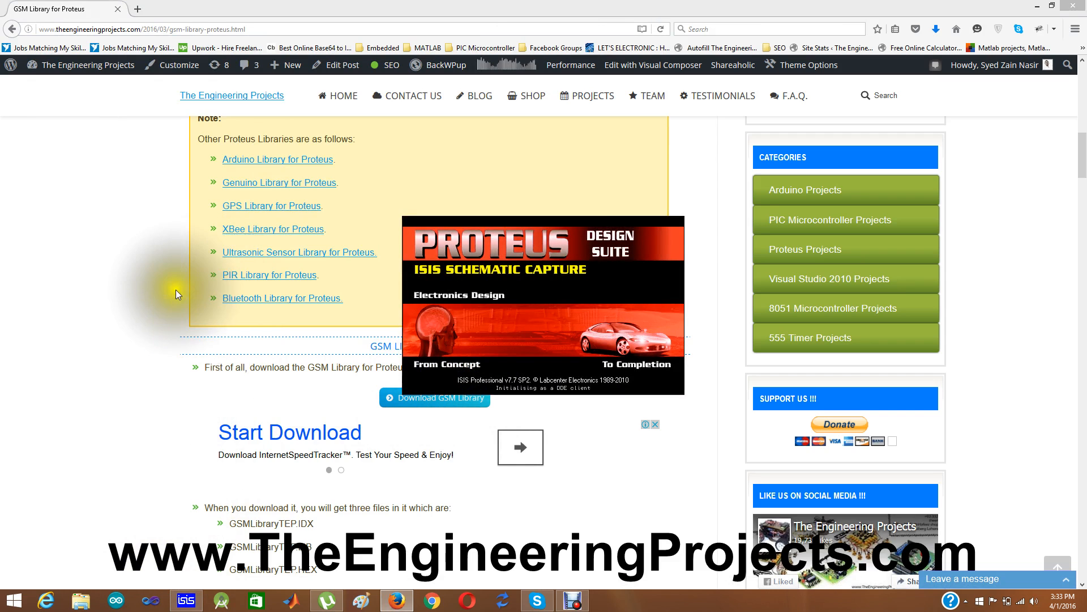
{"action": "mouse_move", "coordinate": [281, 184]}
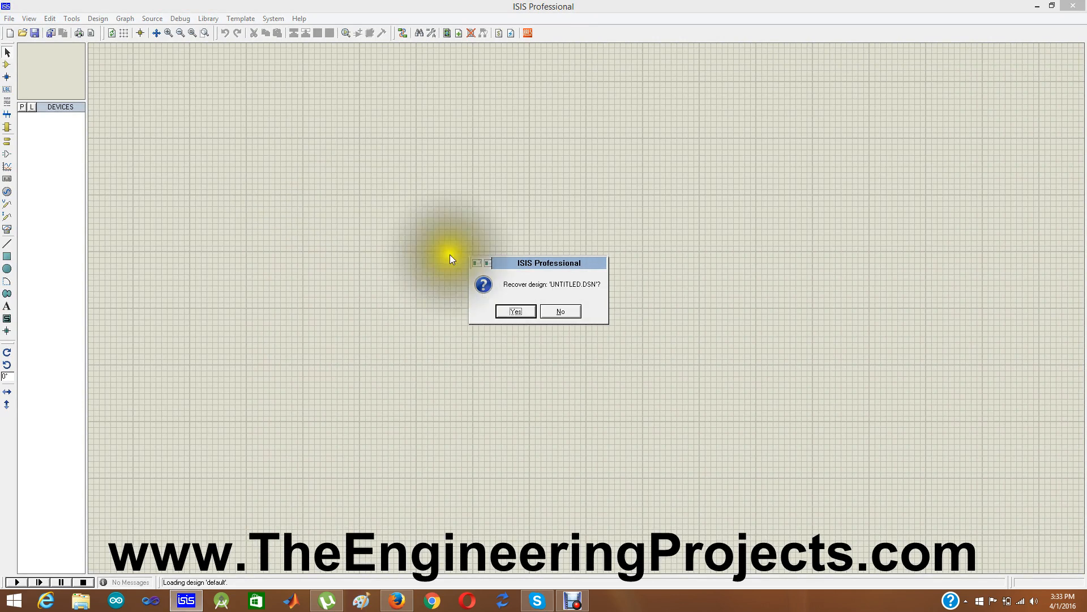
{"action": "mouse_move", "coordinate": [562, 313]}
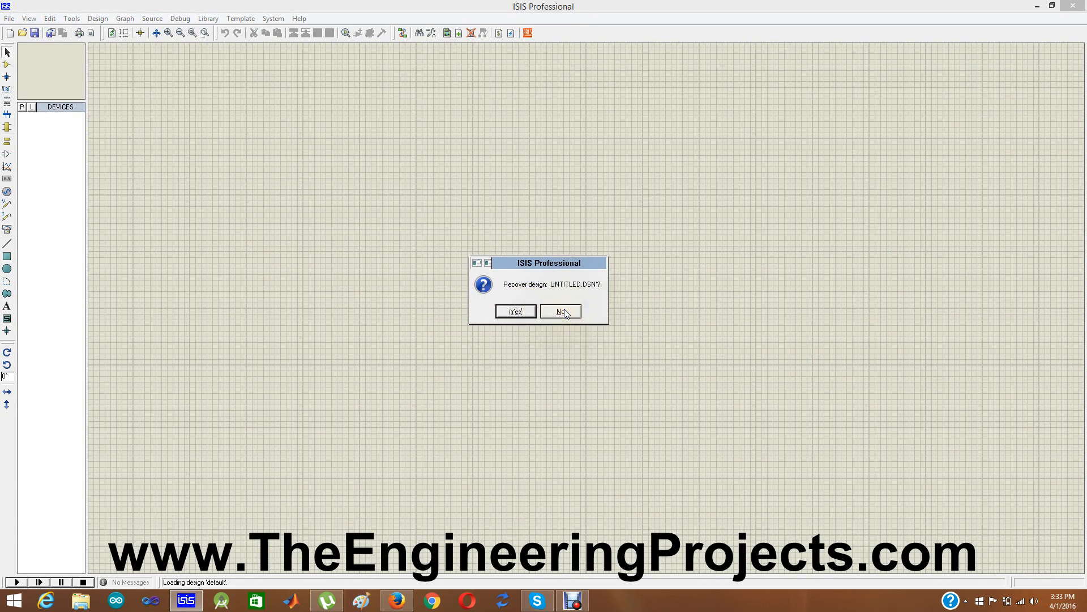
Decline recovering UNTITLED.DSN so ISIS starts with a blank design.
{"action": "left_click", "coordinate": [560, 310]}
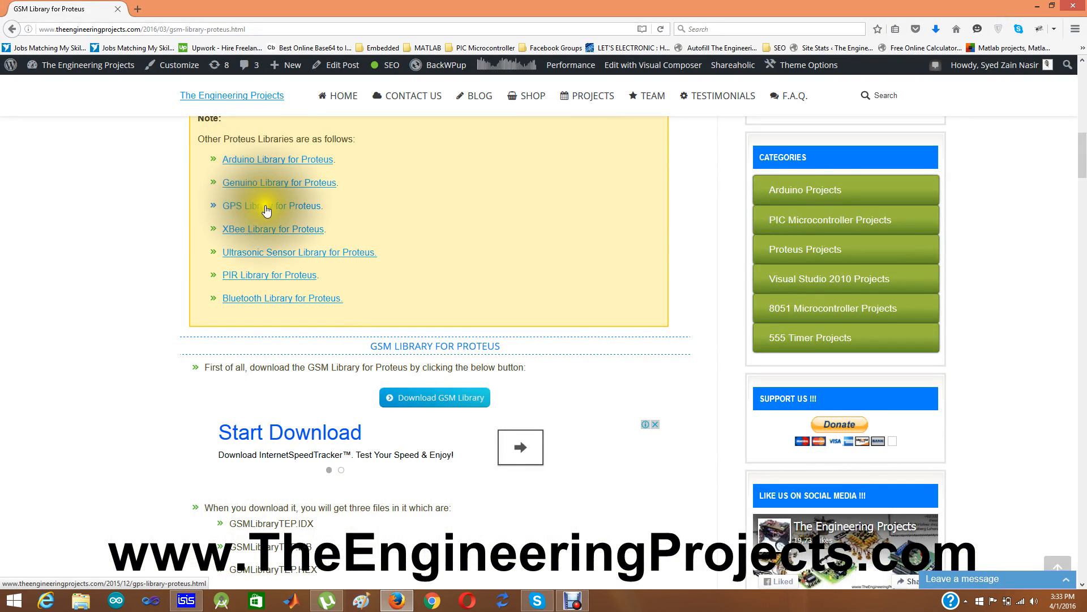
{"action": "mouse_move", "coordinate": [236, 261]}
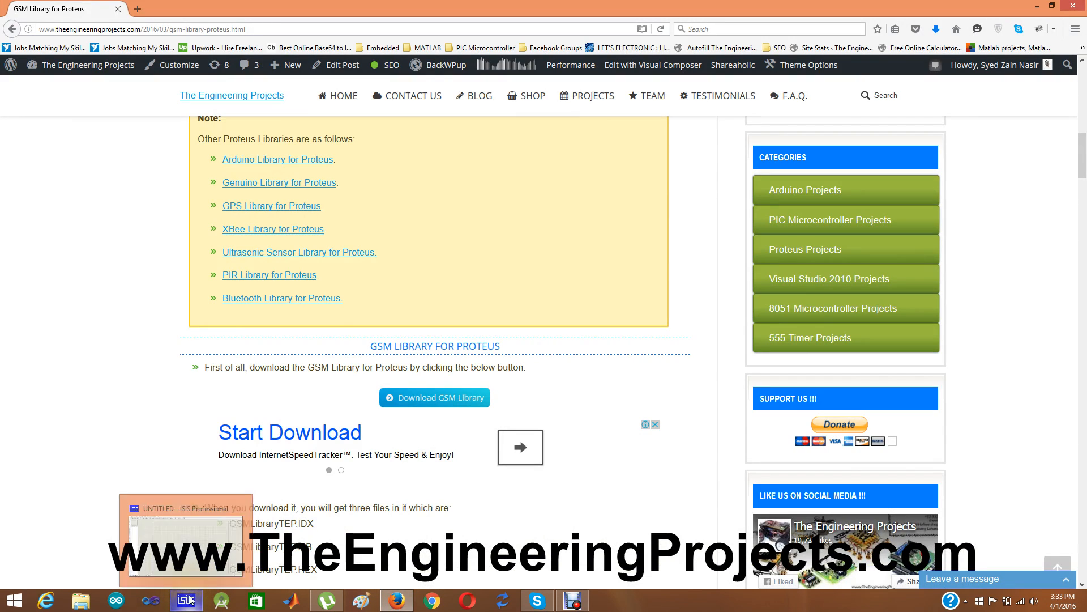
Search Pick Devices for SIM900D and pick the GSMLibraryTEP SIM900D modules into the parts list.
{"action": "left_click", "coordinate": [185, 600]}
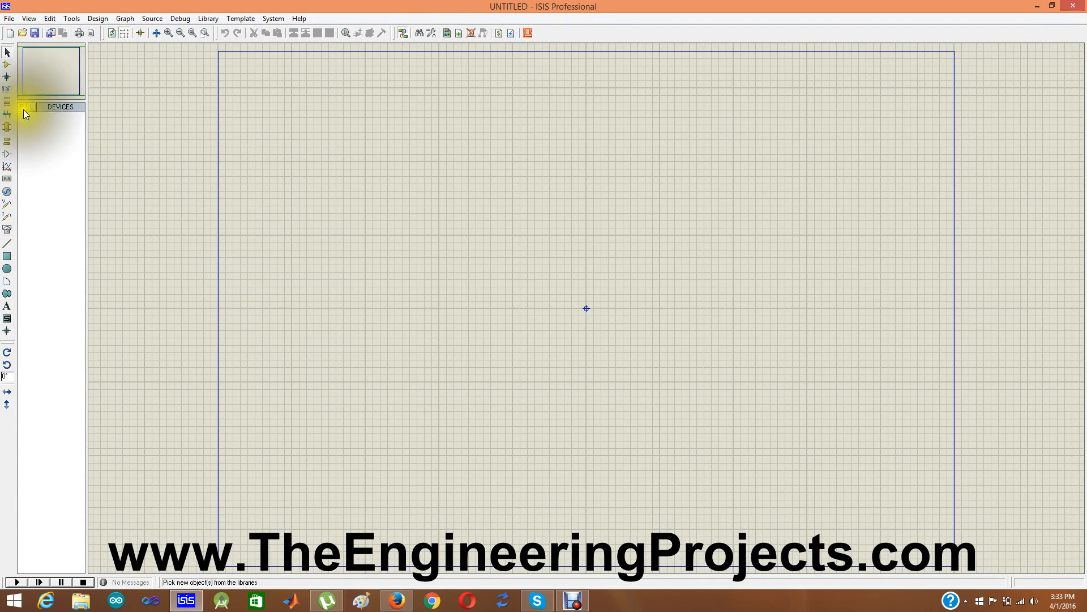
{"action": "left_click", "coordinate": [24, 115]}
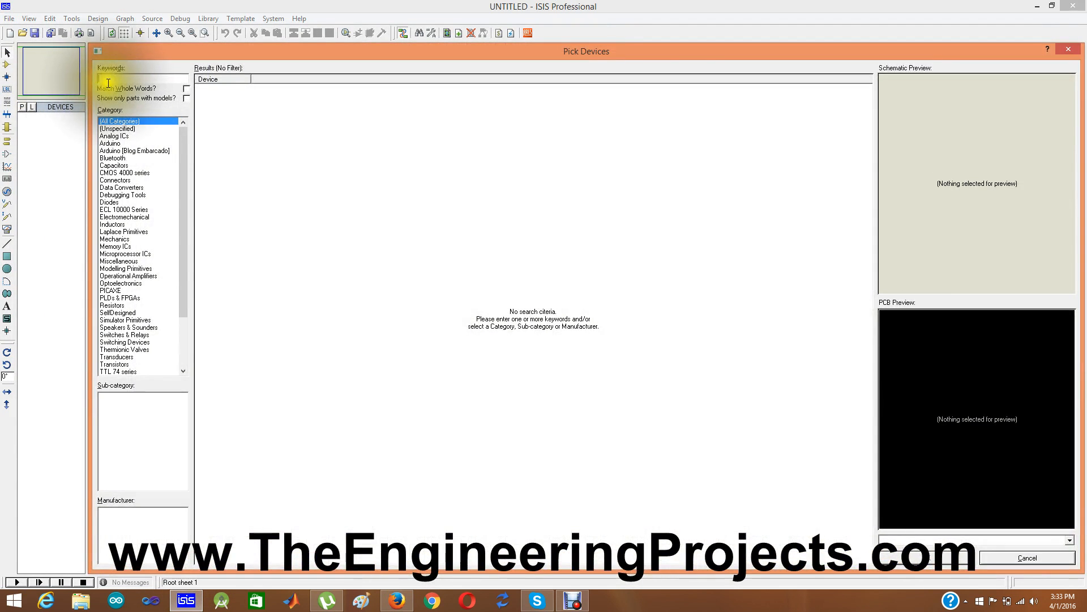
{"action": "type", "text": "SIM900D"}
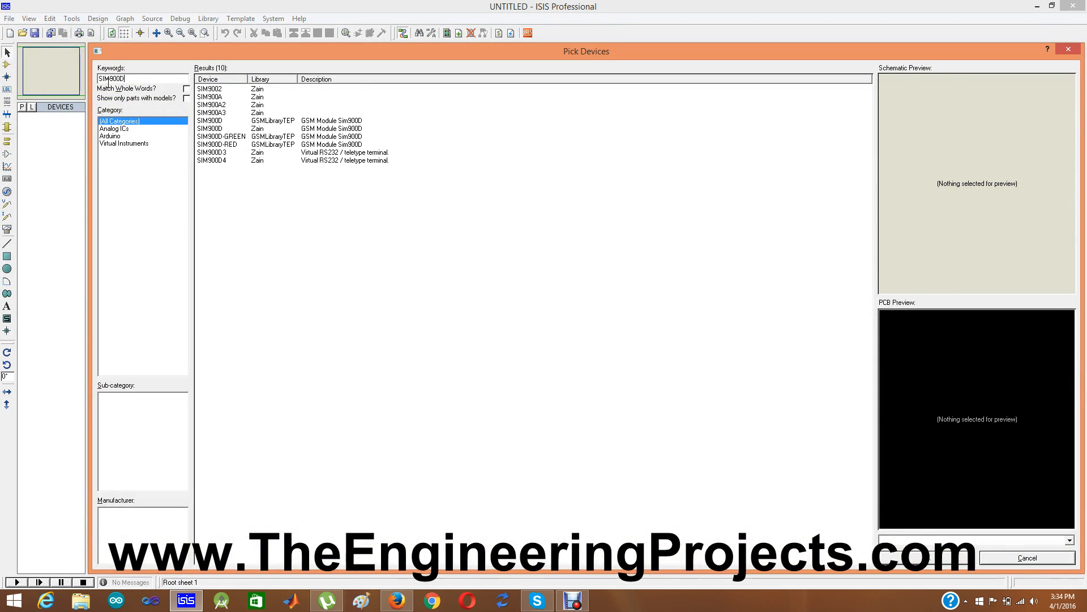
{"action": "left_click", "coordinate": [209, 88]}
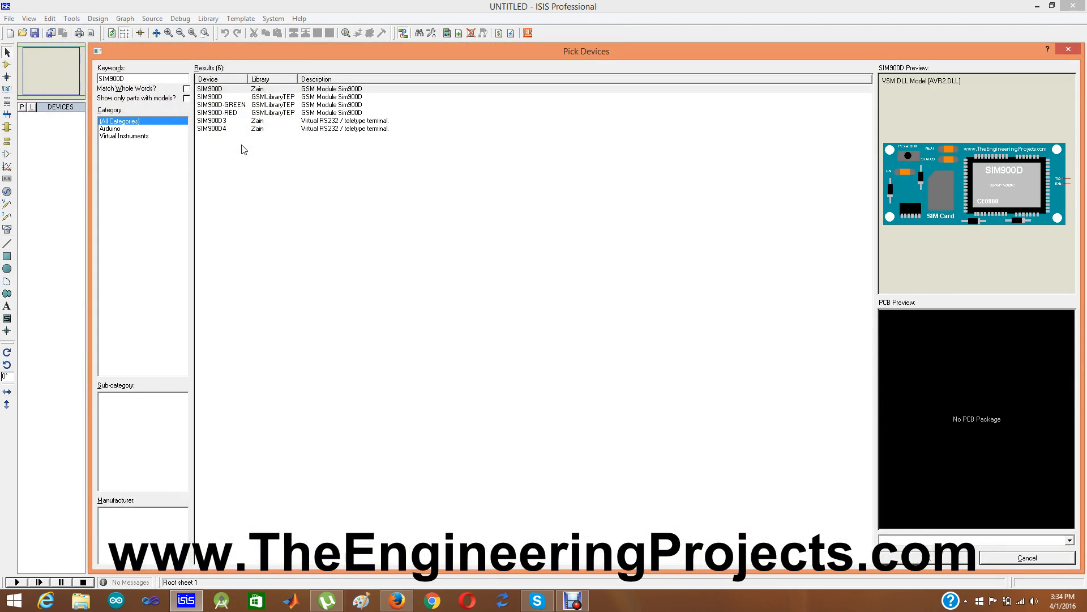
{"action": "left_click", "coordinate": [271, 96]}
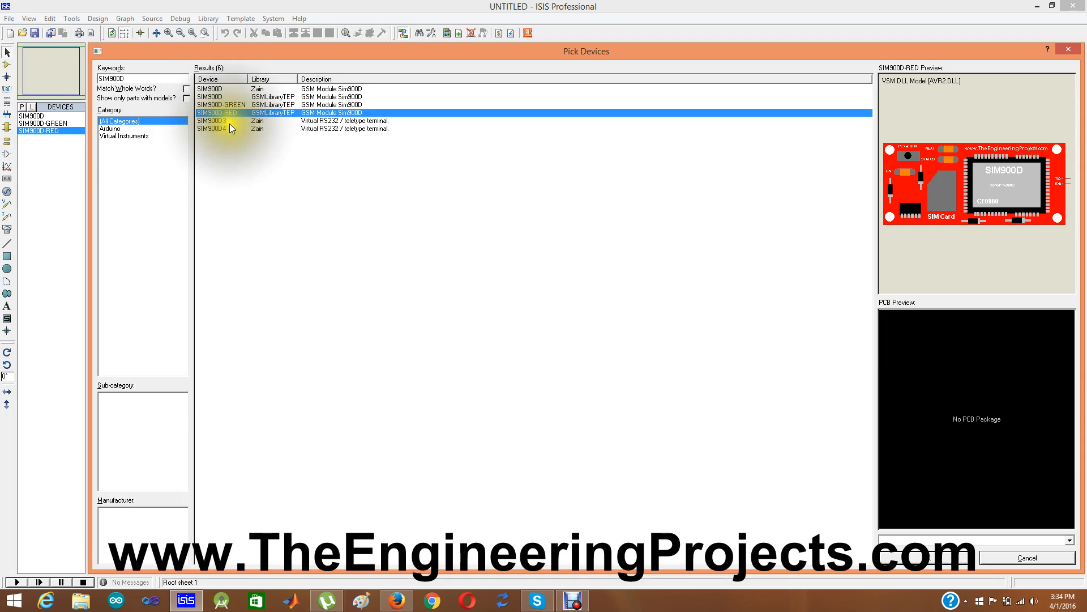
{"action": "mouse_move", "coordinate": [232, 133]}
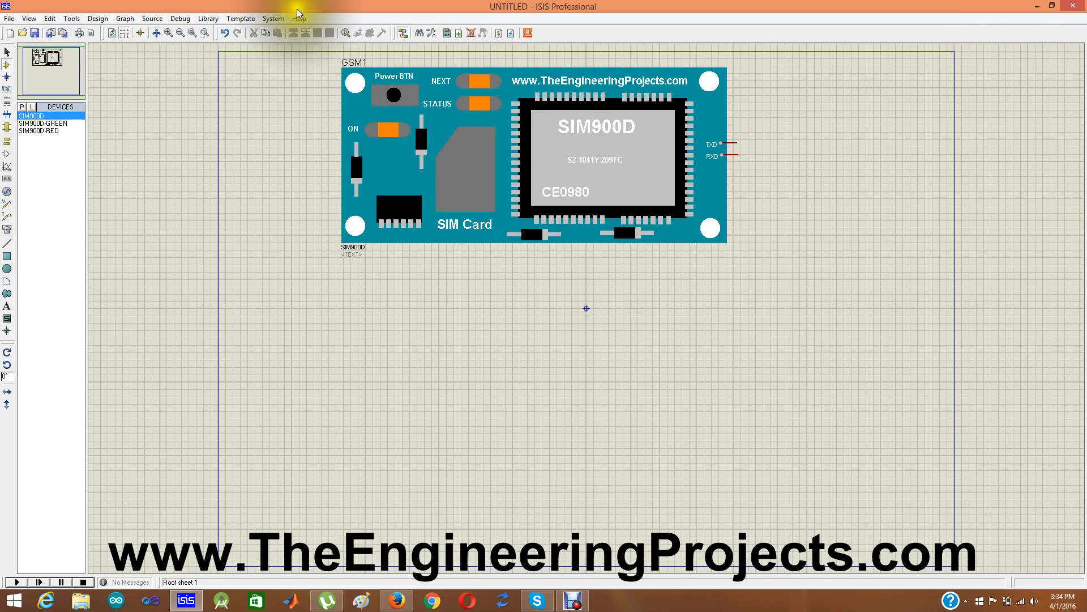
In Sheet Size Configuration choose User with a custom width and height instead of A4.
{"action": "left_click", "coordinate": [273, 18]}
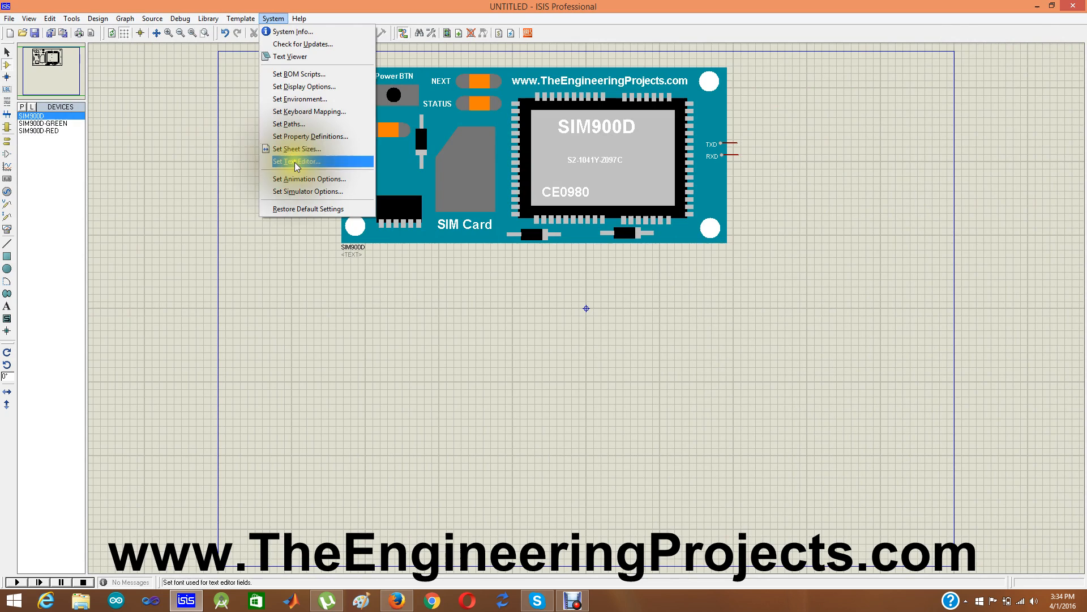
{"action": "left_click", "coordinate": [298, 149]}
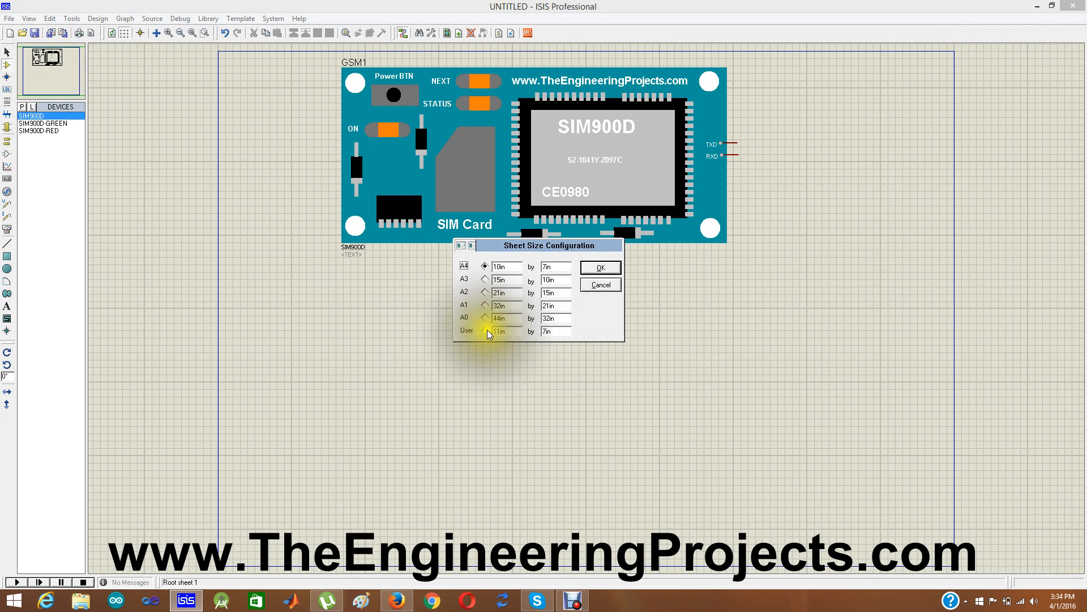
{"action": "left_click", "coordinate": [484, 330]}
{"action": "type", "text": "10"}
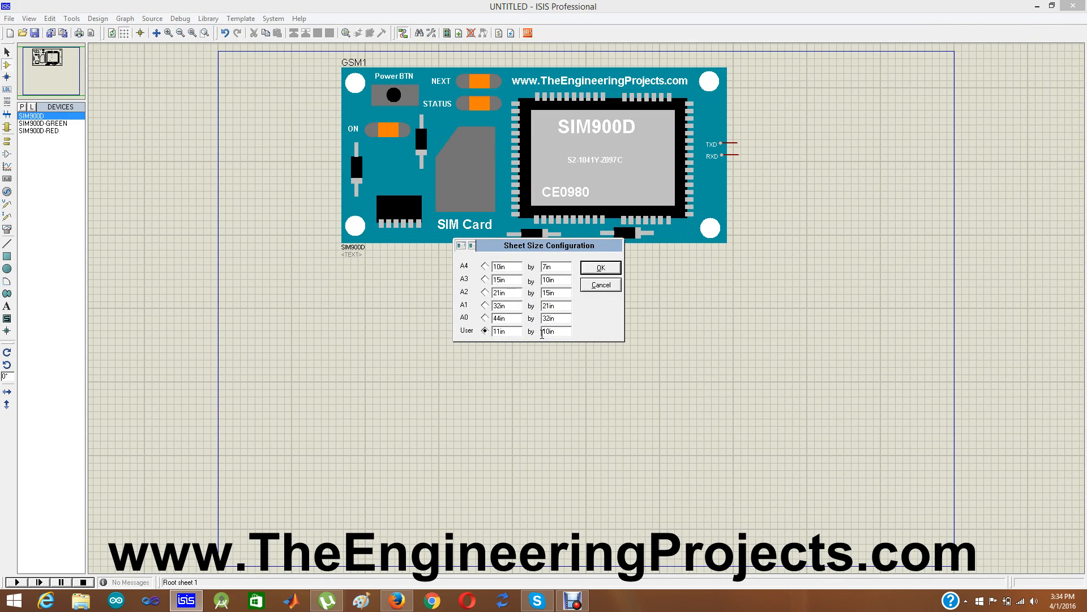
{"action": "left_click", "coordinate": [599, 267]}
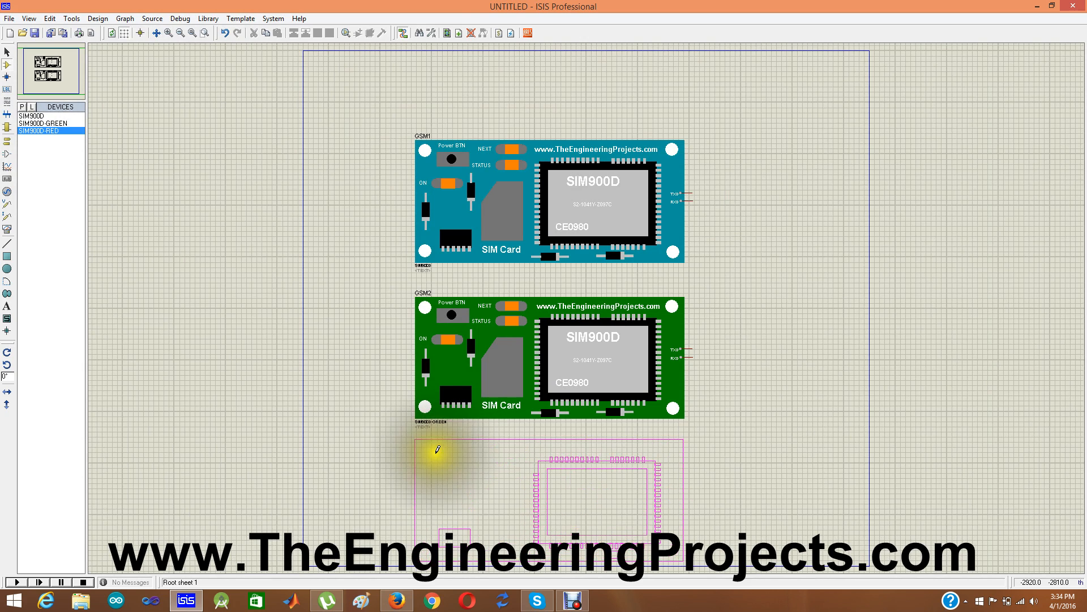
Place SIM900D-RED below the green module and move all three modules up inside the sheet border.
{"action": "left_click", "coordinate": [435, 448]}
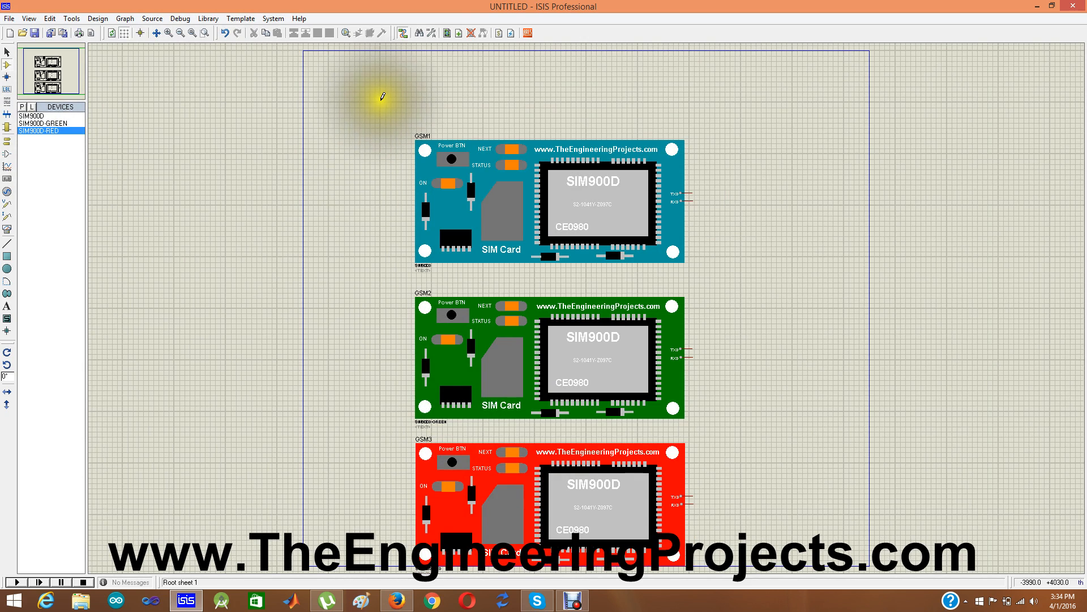
{"action": "left_click", "coordinate": [419, 190]}
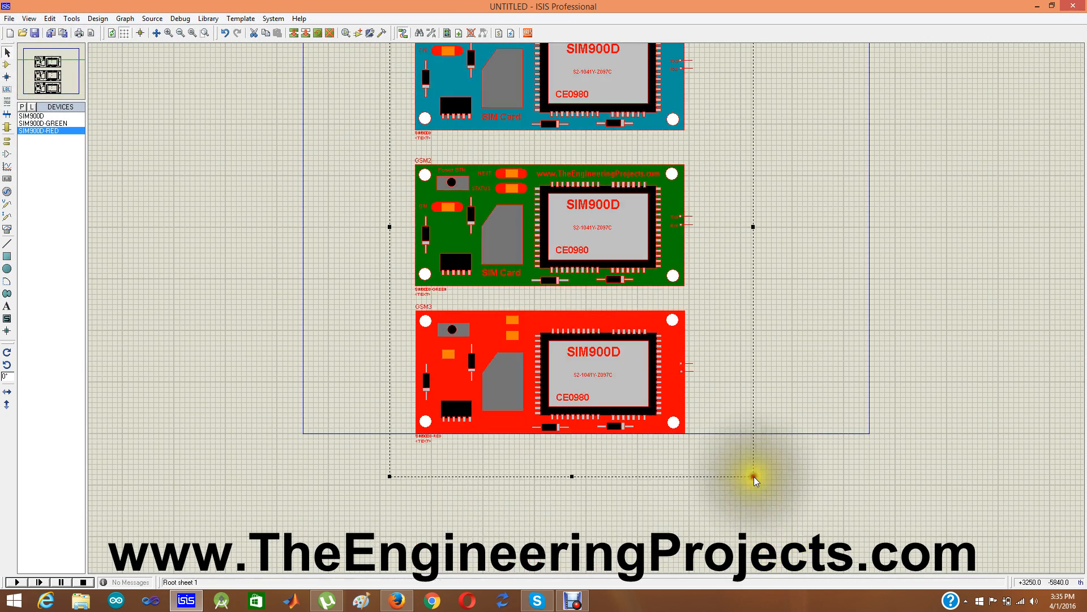
{"action": "left_click_drag", "start_coordinate": [756, 479], "coordinate": [607, 157]}
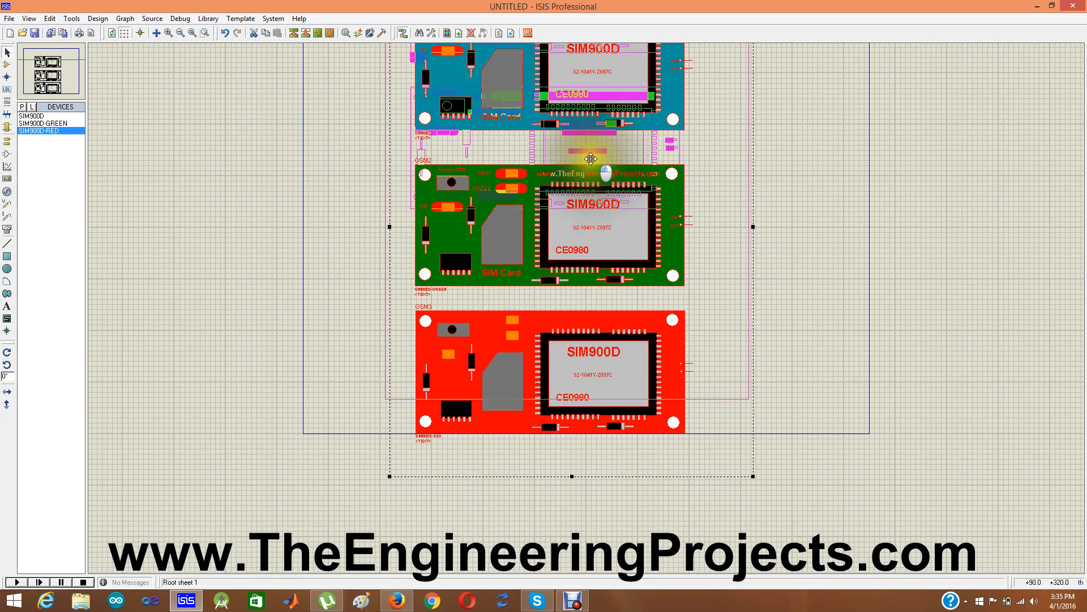
{"action": "left_click", "coordinate": [193, 33]}
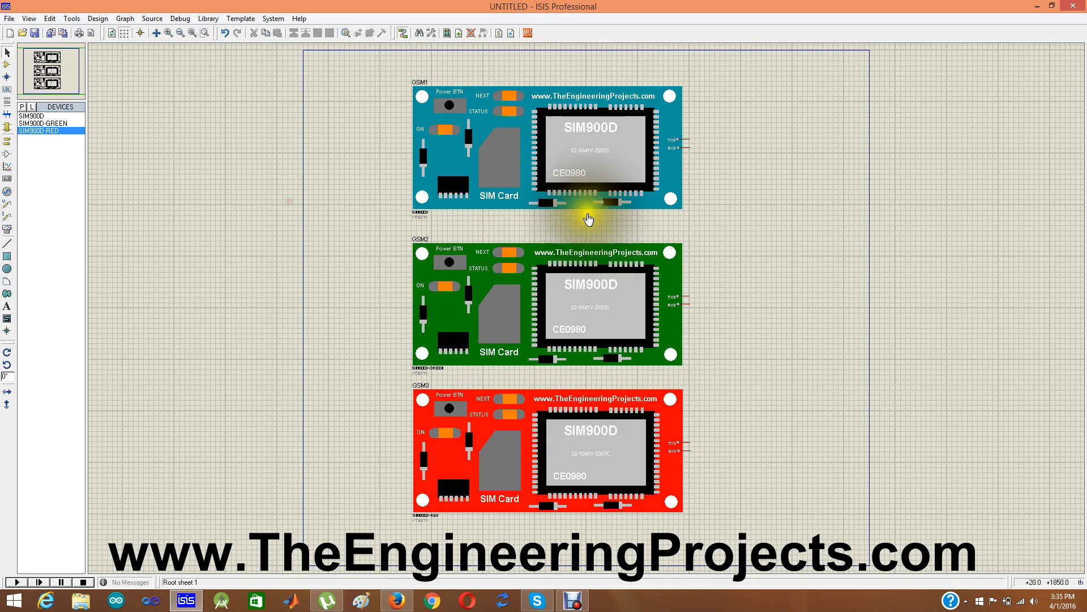
{"action": "left_click", "coordinate": [589, 183]}
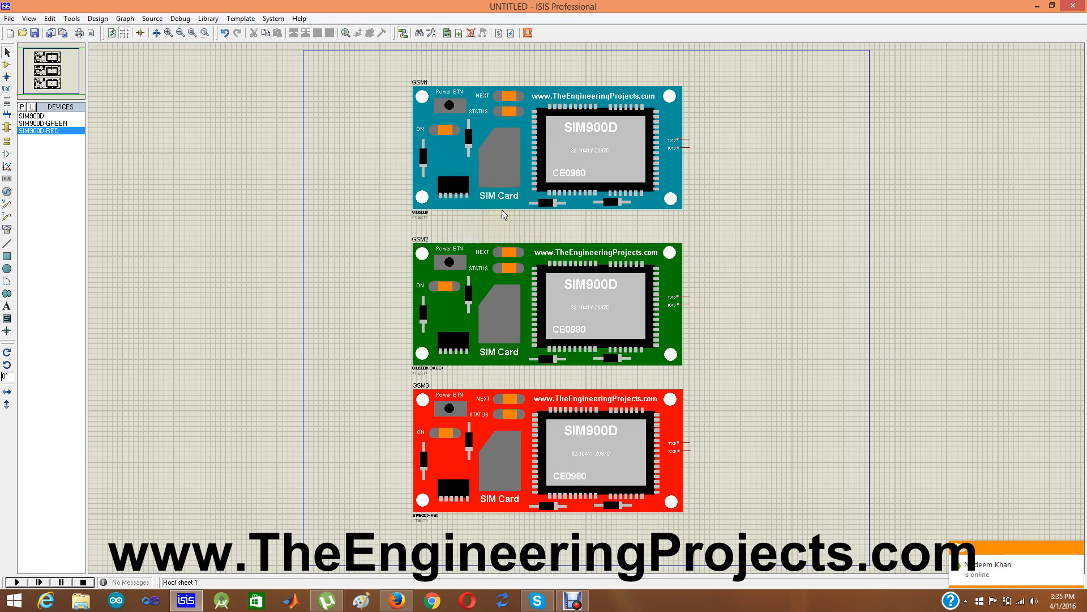
Select the blue GSM1 and green GSM2 modules to even out the stack's spacing.
{"action": "left_click", "coordinate": [549, 146]}
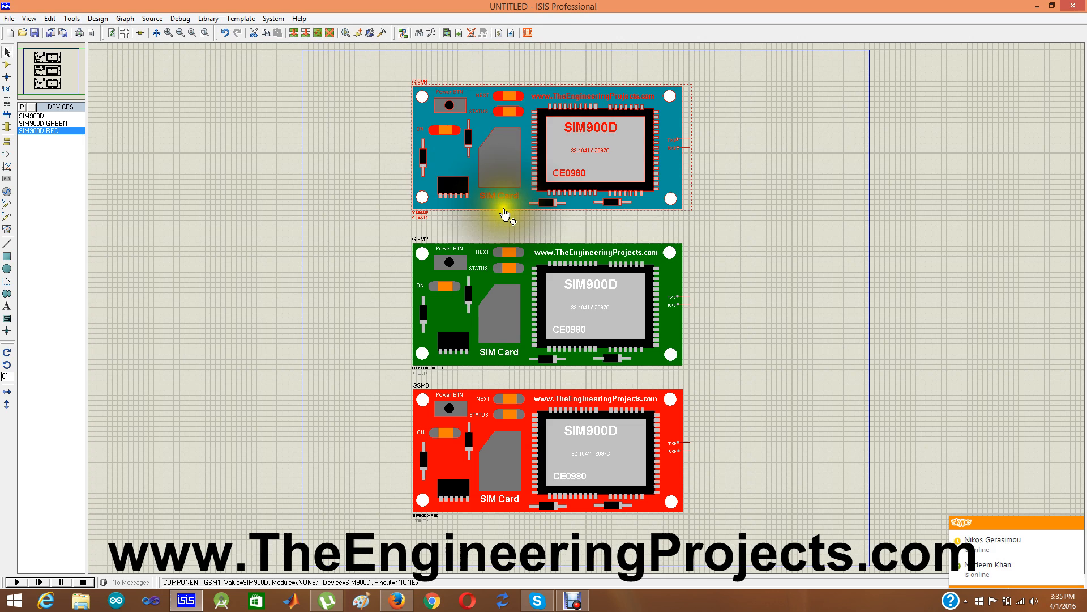
{"action": "left_click", "coordinate": [478, 248]}
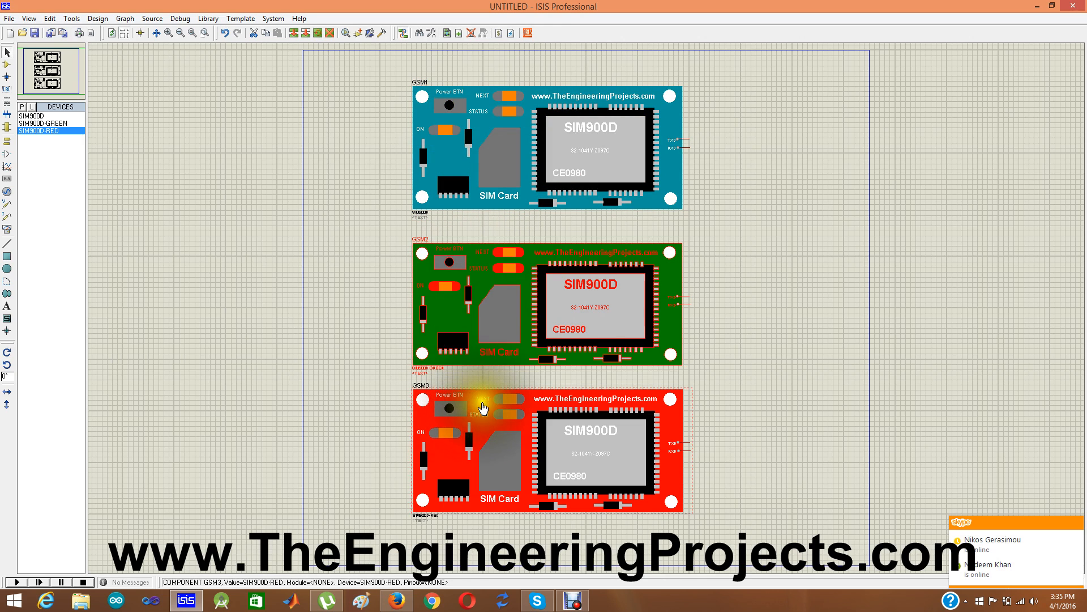
{"action": "left_click", "coordinate": [466, 222]}
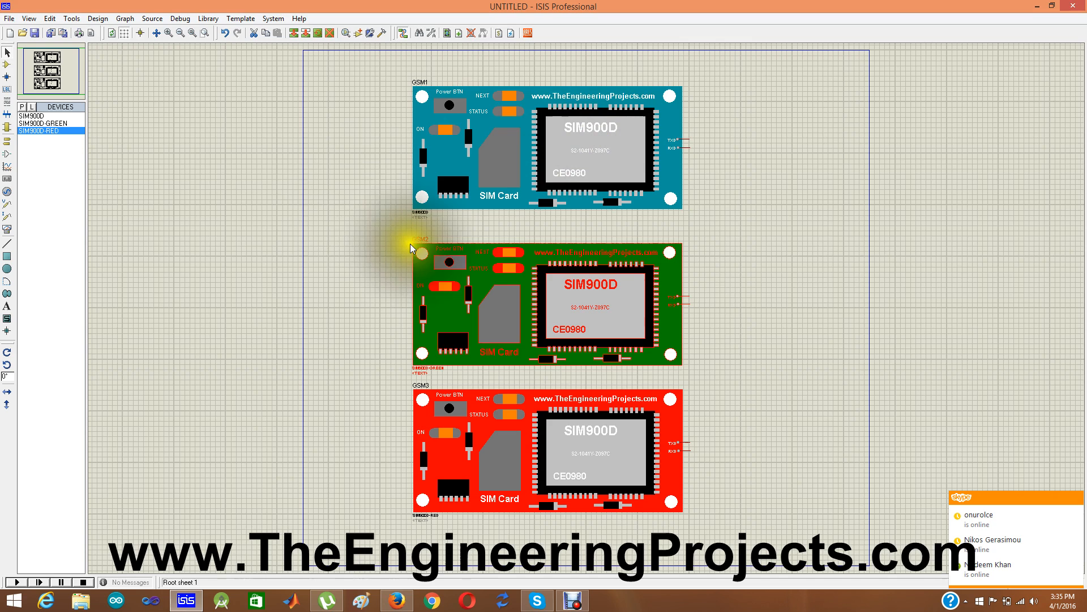
Box-select the green and red modules for deletion, leaving GSM1 and bringing up its properties.
{"action": "left_click_drag", "start_coordinate": [410, 248], "coordinate": [740, 532]}
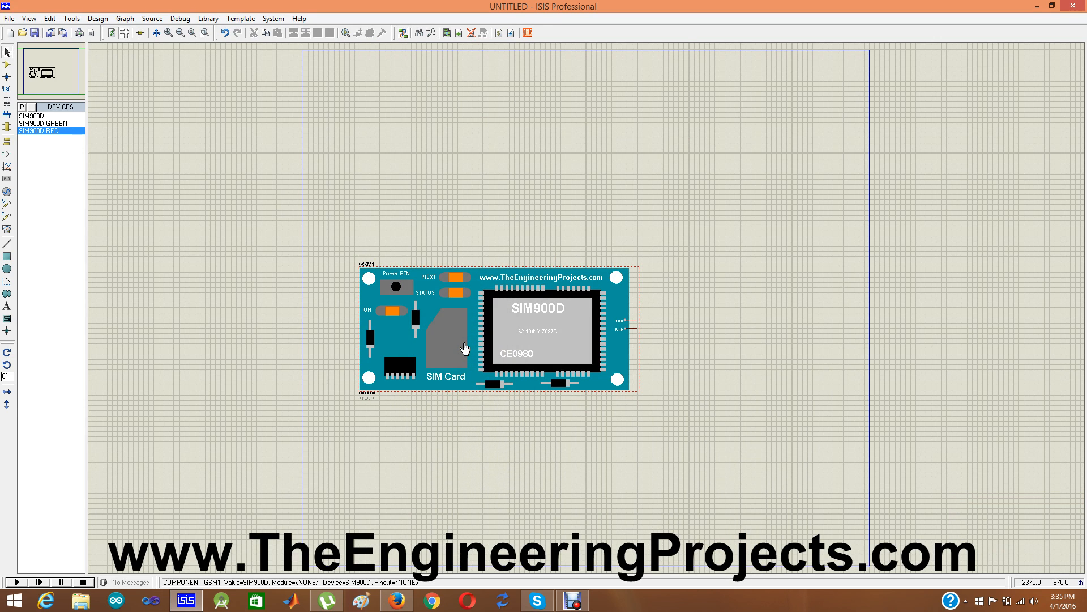
{"action": "double_click", "coordinate": [486, 333]}
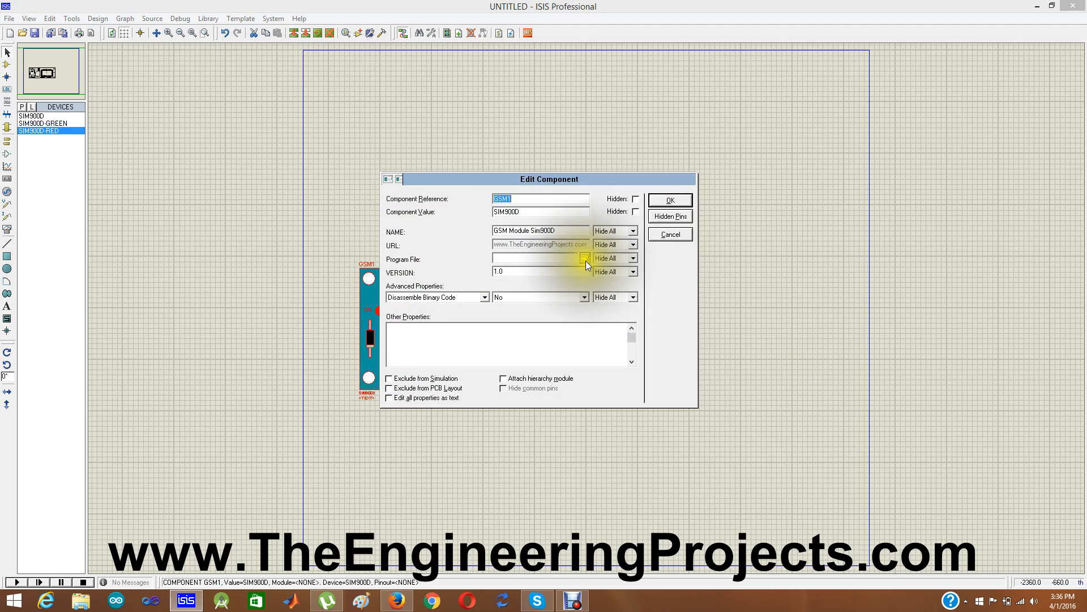
Browse to Proteus 7 Professional\LIBRARY and load GSMLibraryTEP.HEX as GSM1's program file.
{"action": "left_click", "coordinate": [585, 258]}
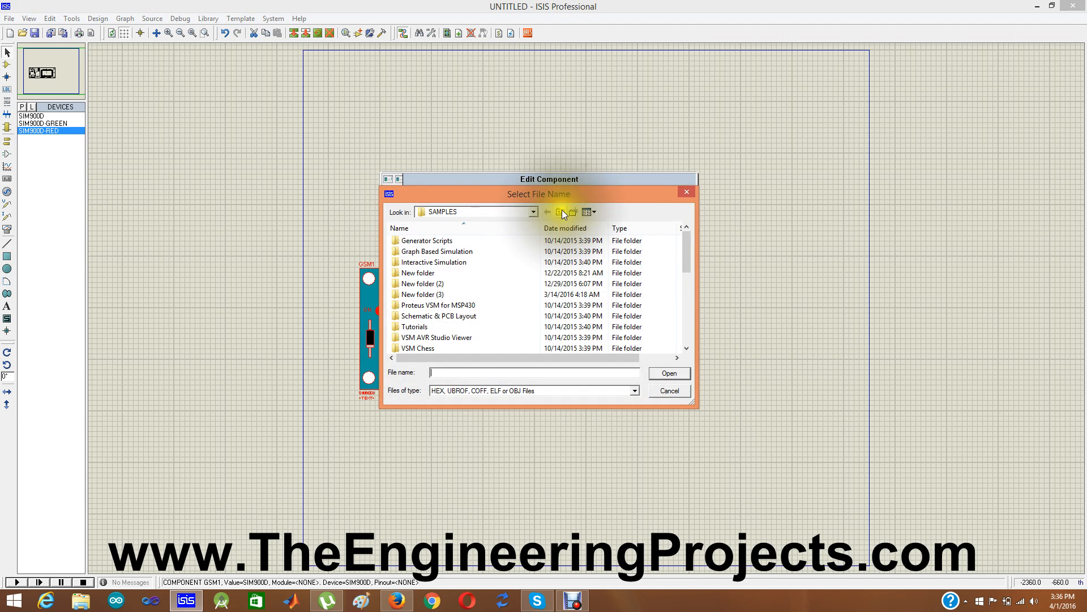
{"action": "left_click", "coordinate": [559, 212]}
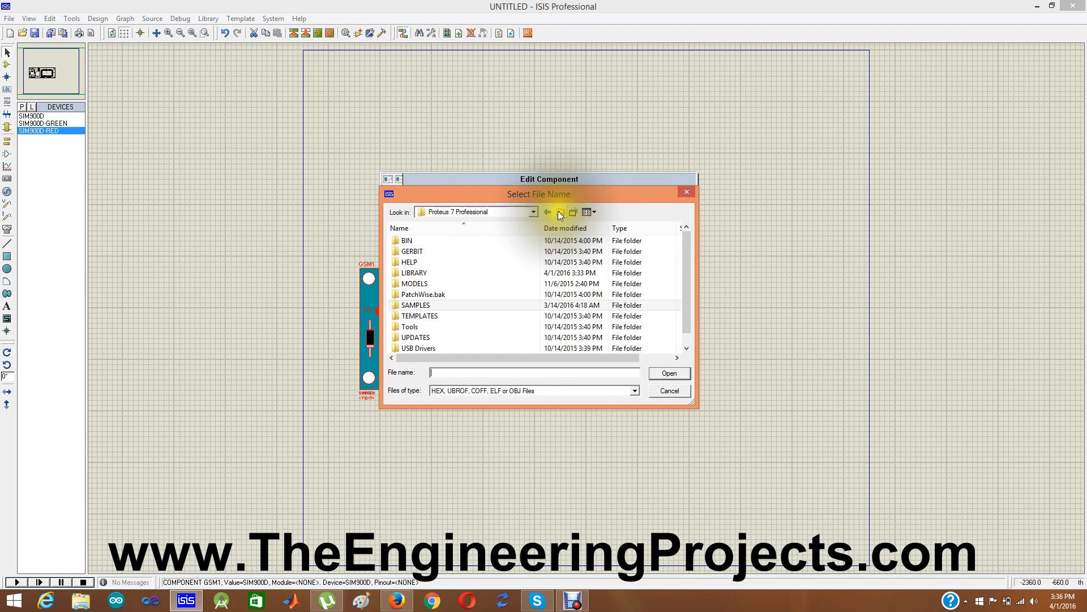
{"action": "left_click", "coordinate": [407, 240]}
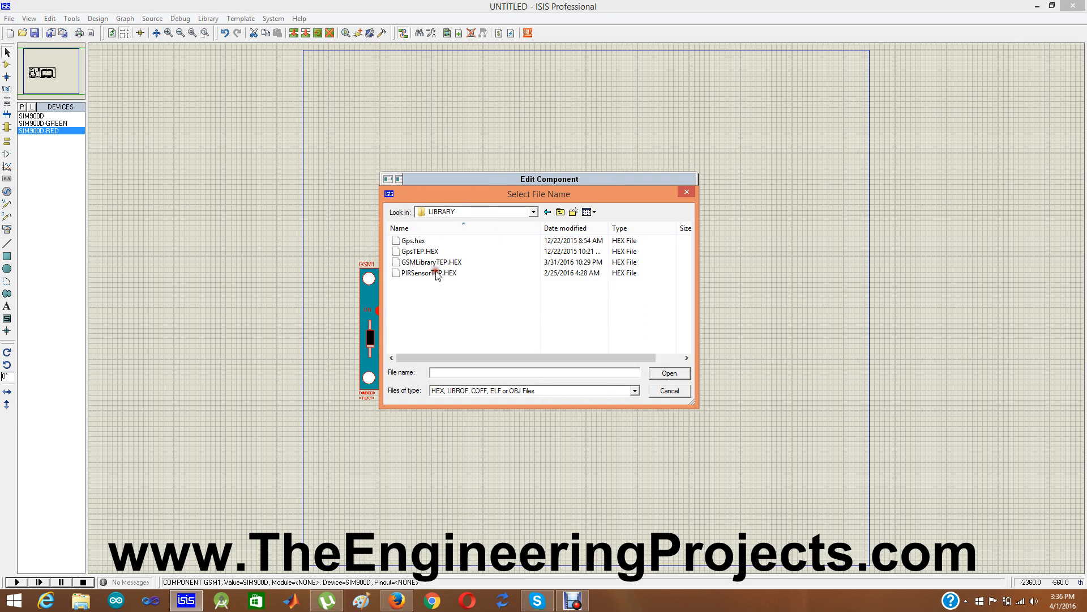
{"action": "left_click", "coordinate": [430, 262]}
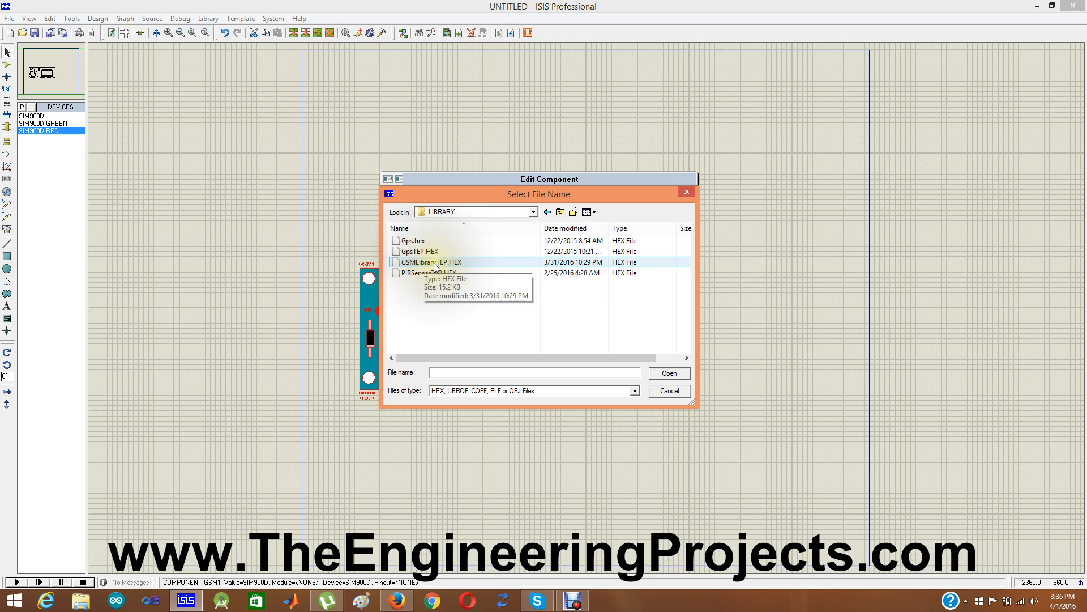
{"action": "left_click", "coordinate": [431, 262]}
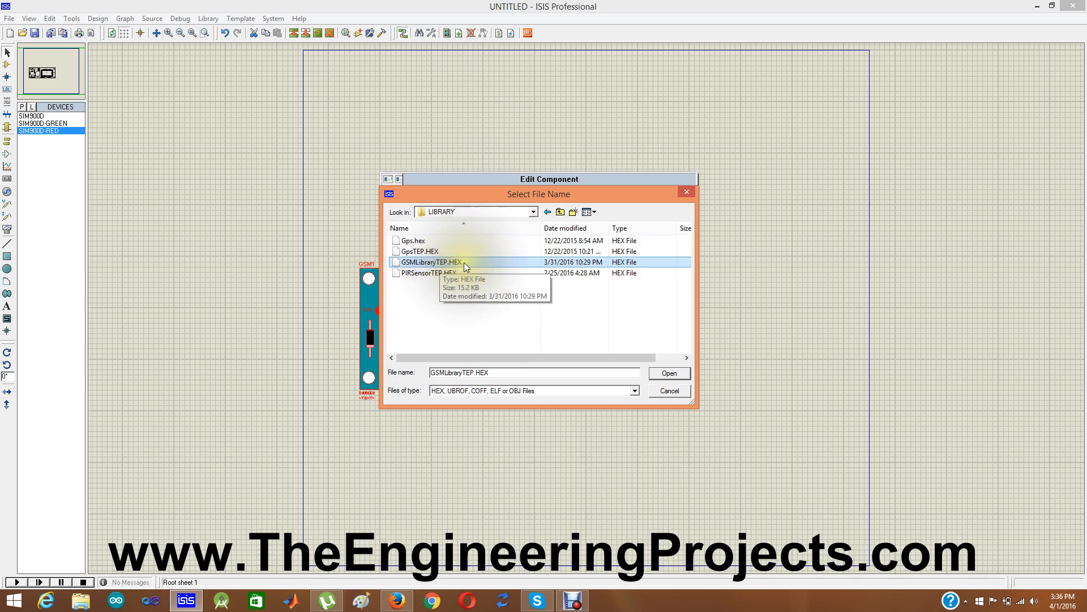
{"action": "left_click", "coordinate": [669, 373]}
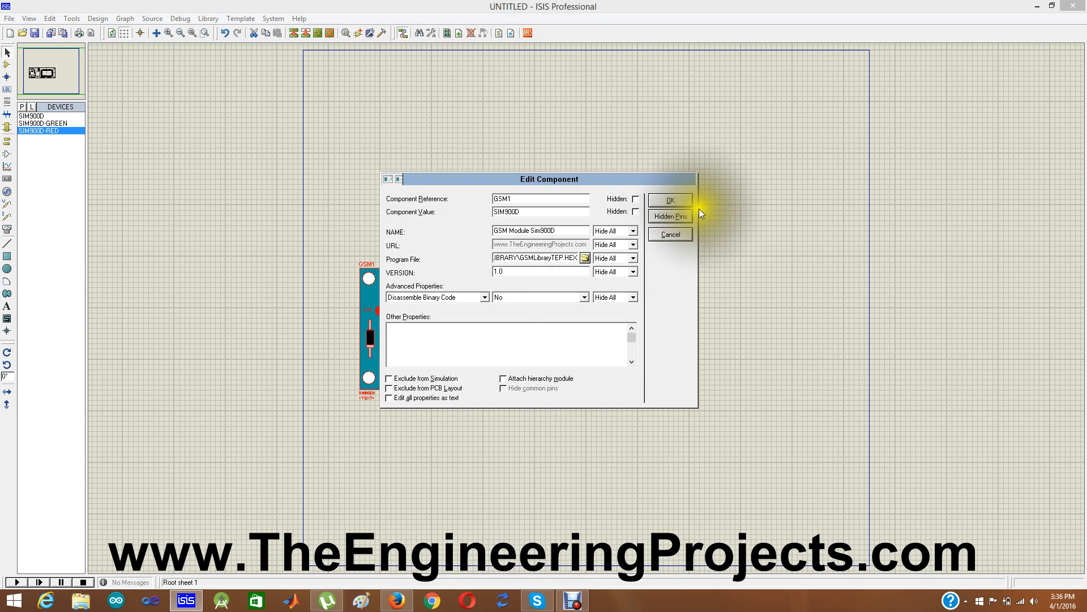
{"action": "left_click", "coordinate": [668, 200]}
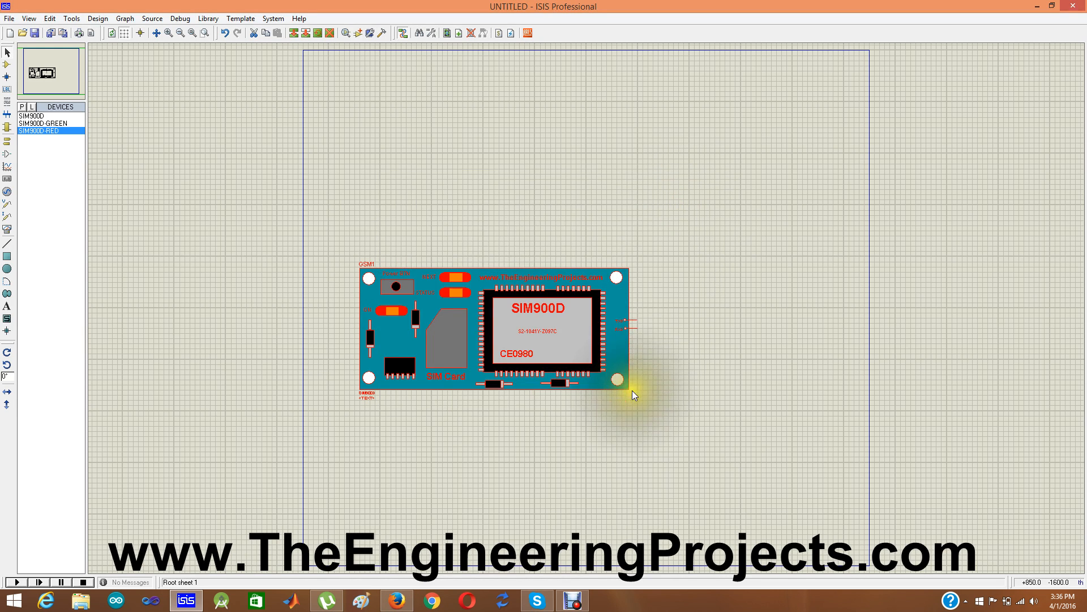
{"action": "mouse_move", "coordinate": [645, 372]}
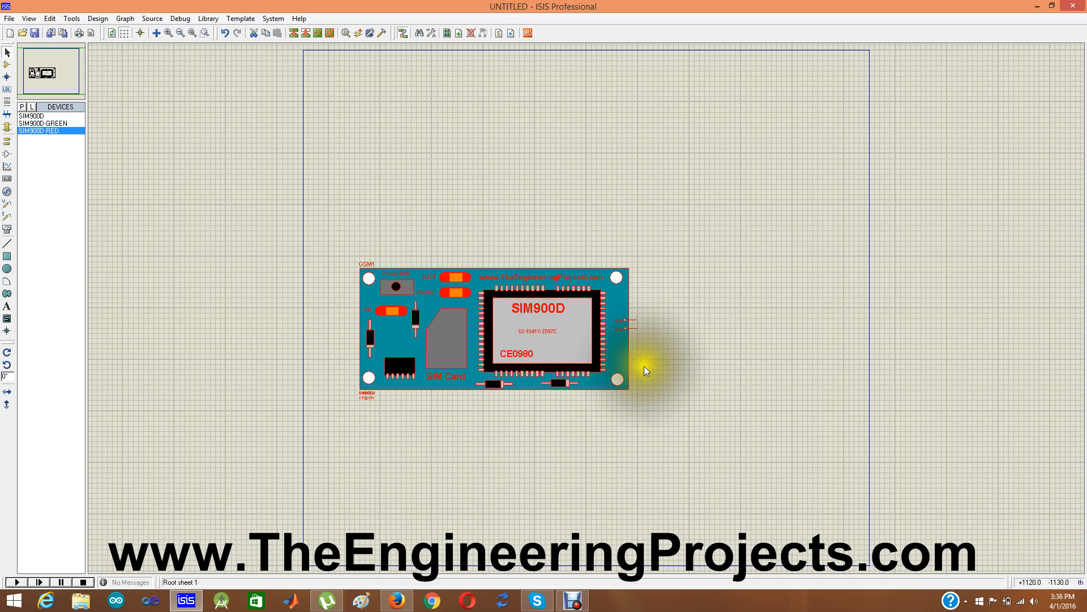
{"action": "mouse_move", "coordinate": [637, 398]}
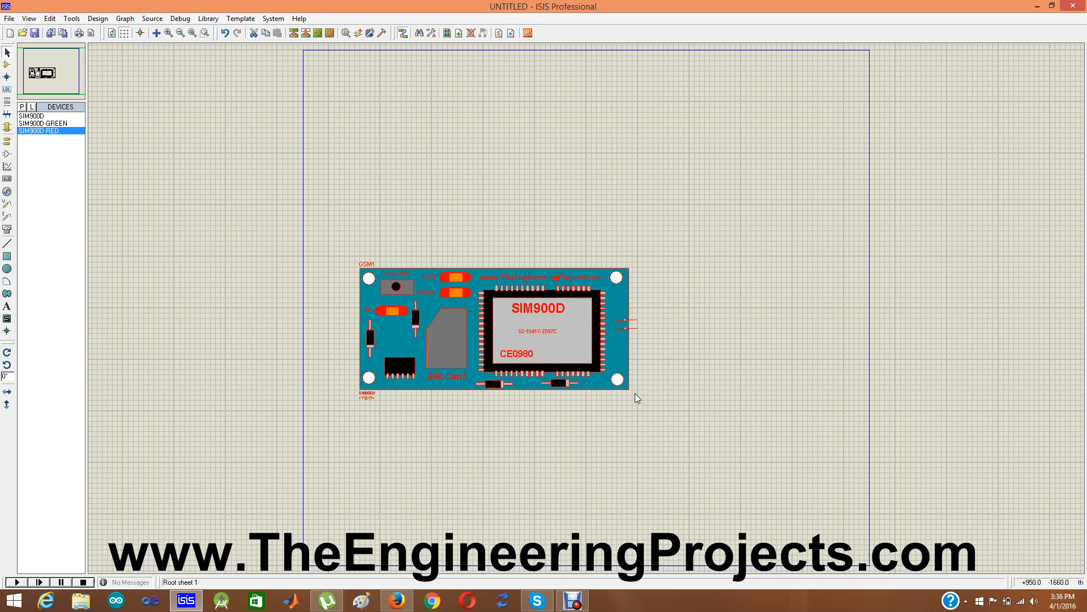
{"action": "mouse_move", "coordinate": [598, 428]}
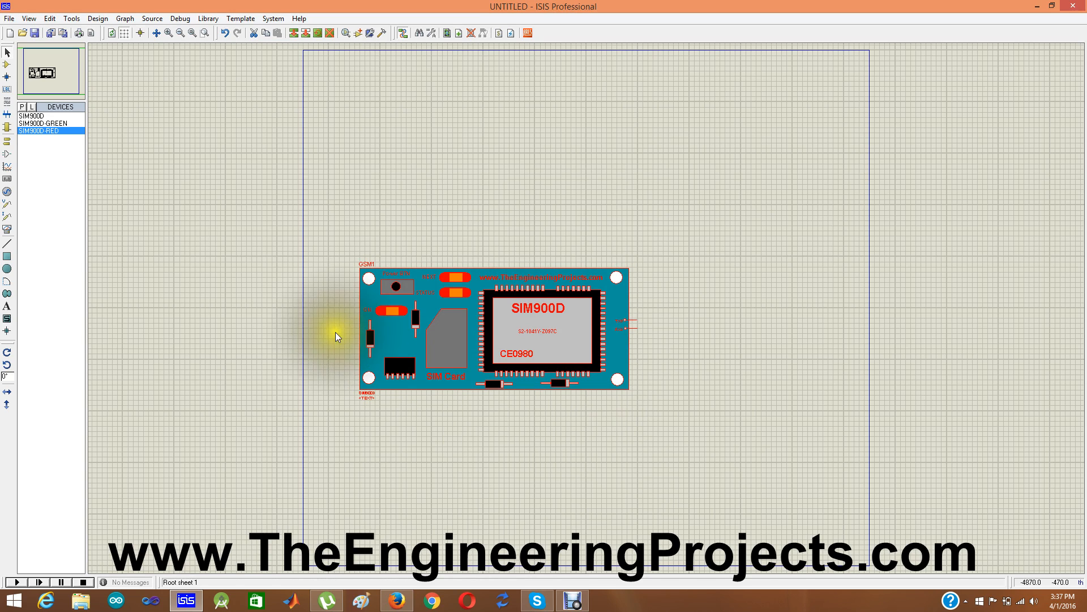
Pick VIRTUAL TERMINAL from the virtual instruments and place it to the right of GSM1.
{"action": "left_click", "coordinate": [7, 230]}
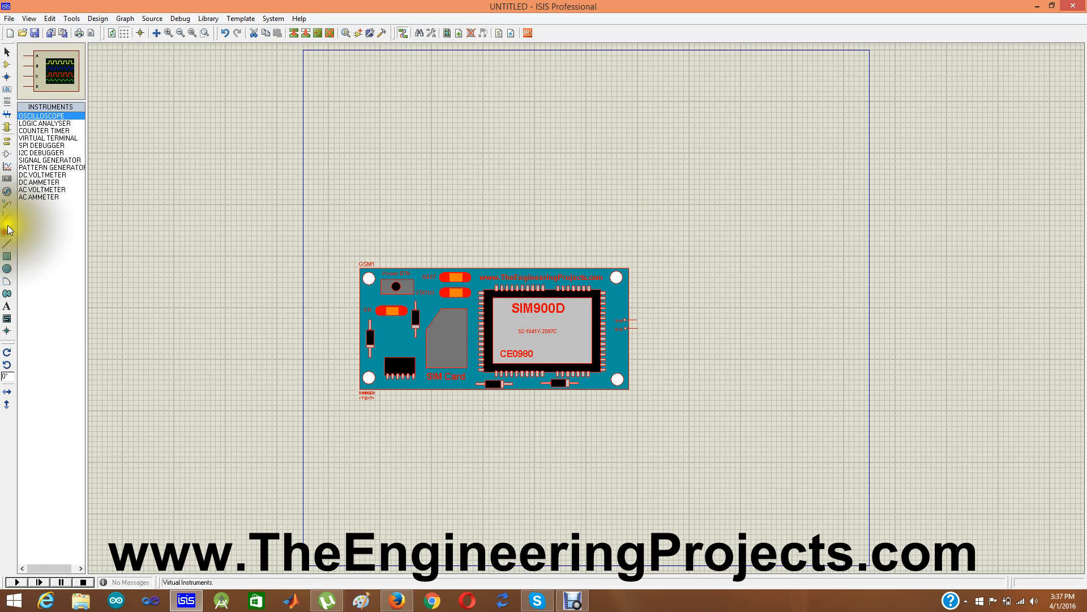
{"action": "left_click", "coordinate": [47, 138]}
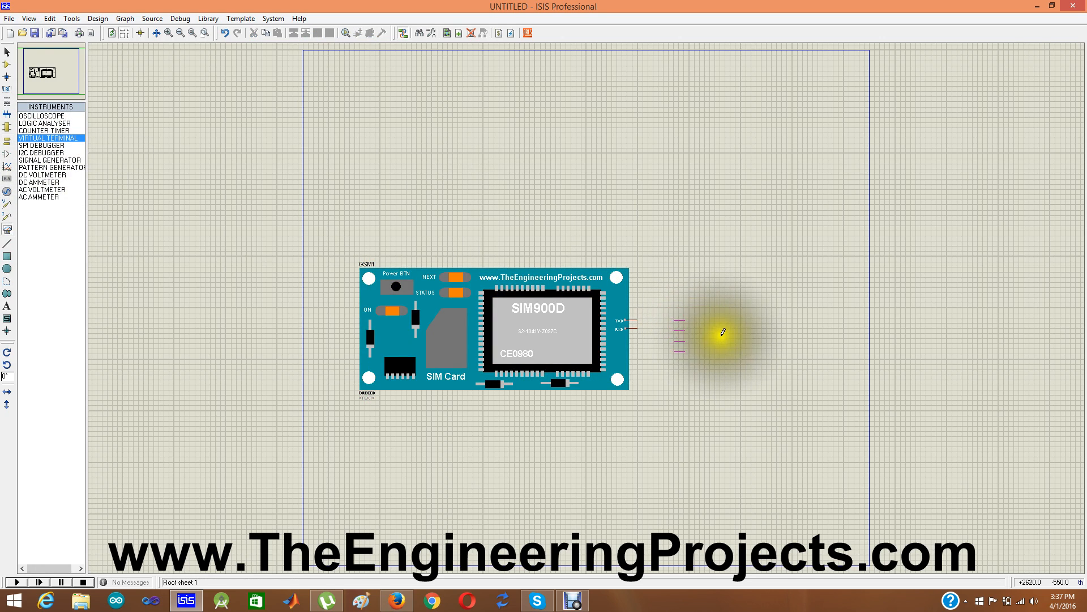
{"action": "left_click", "coordinate": [179, 33]}
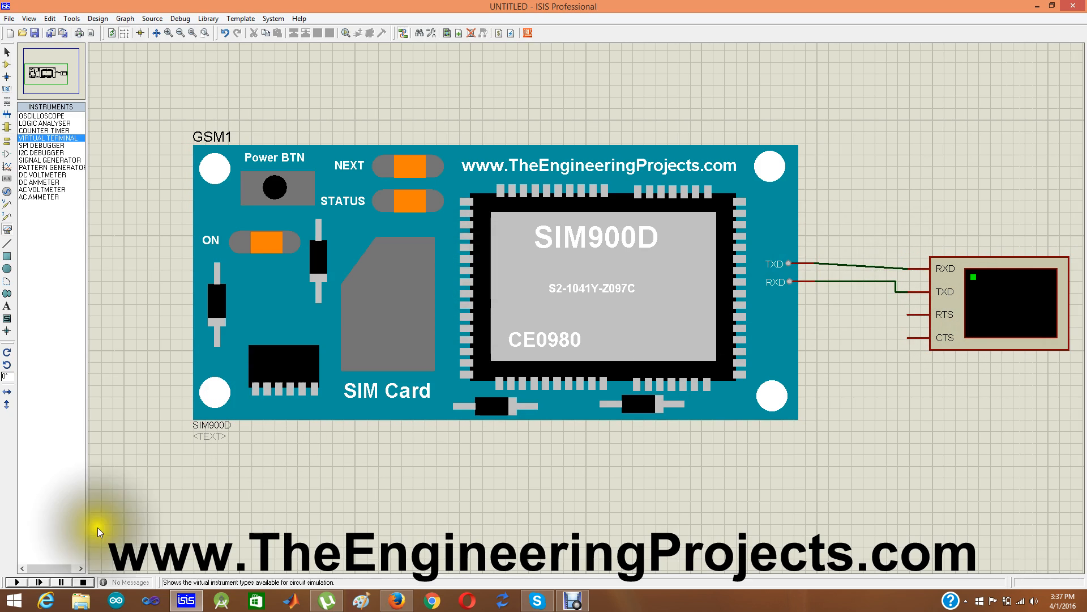
Start the simulation and send AT to the SIM900D from the Virtual Terminal.
{"action": "left_click", "coordinate": [13, 581]}
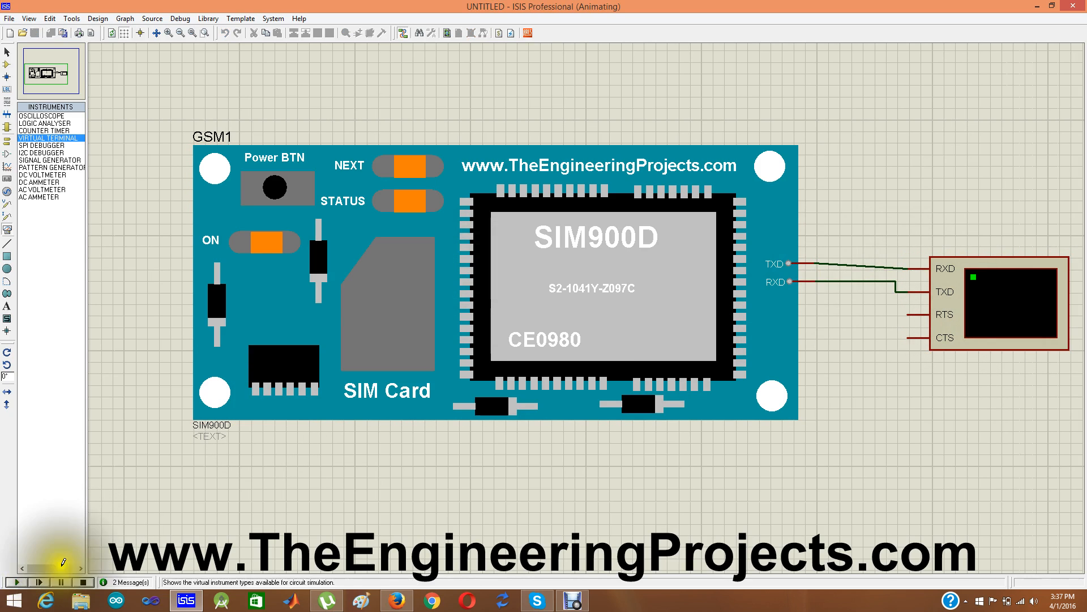
{"action": "left_click", "coordinate": [14, 581]}
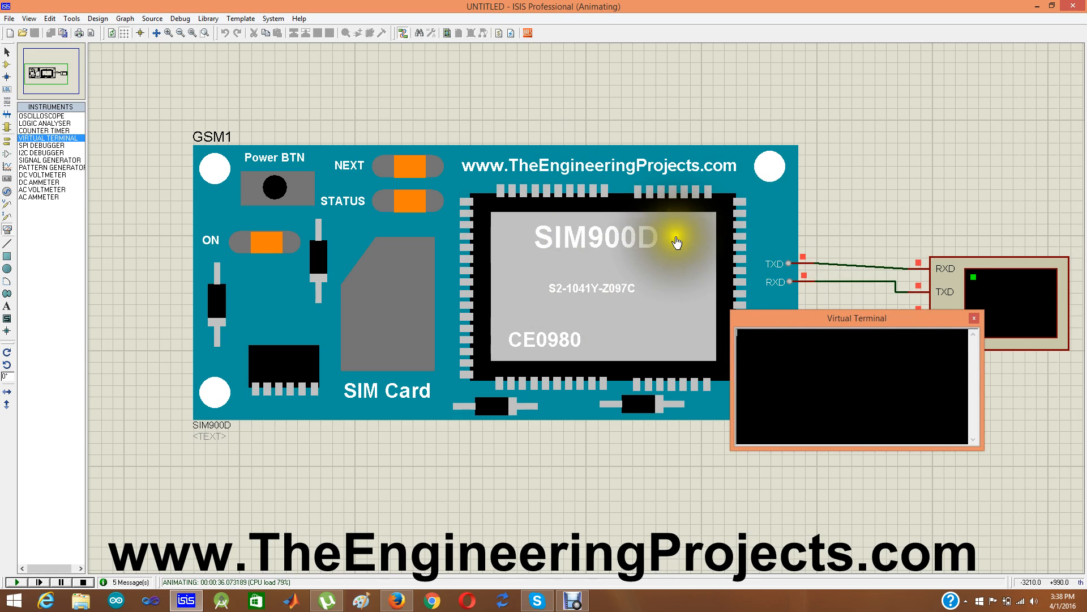
{"action": "mouse_move", "coordinate": [768, 355]}
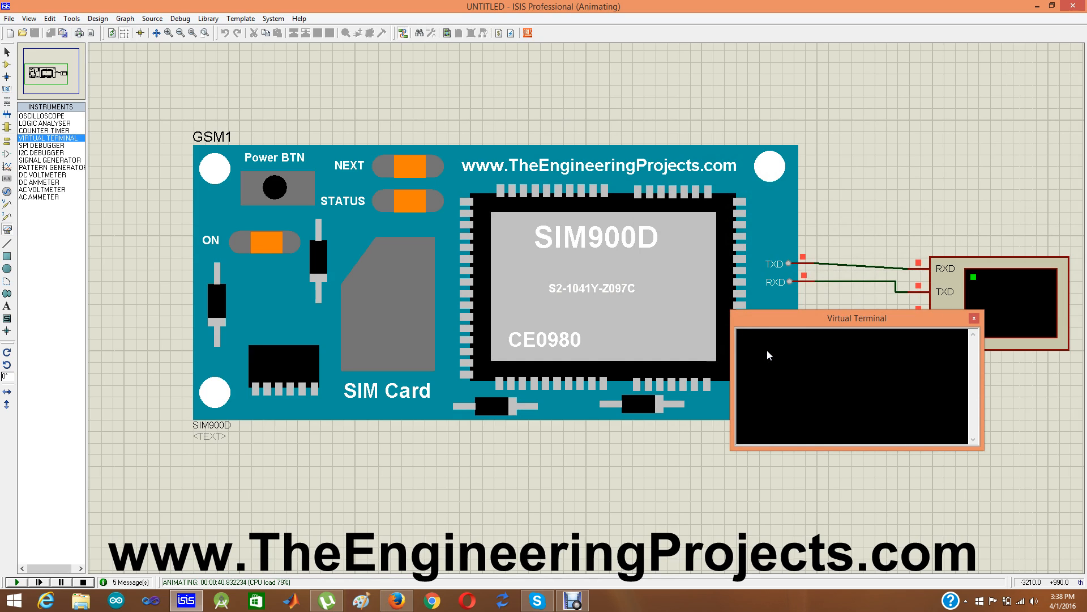
{"action": "type", "text": "AT"}
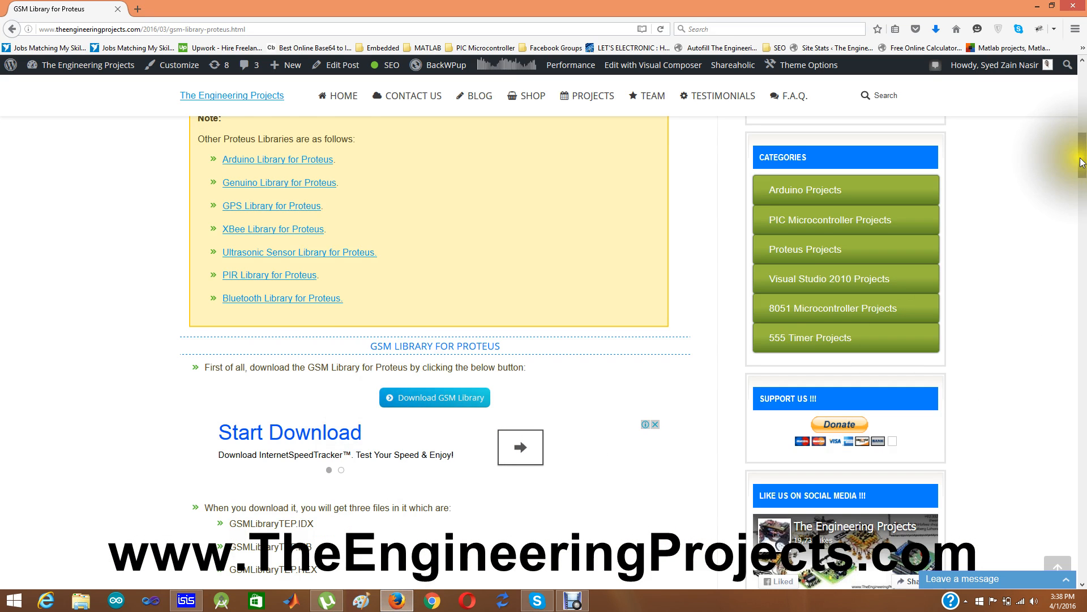
Scroll the GSM library page to the Virtual Terminal screenshot and open it full size.
{"action": "scroll", "scroll_direction": "down", "scroll_amount": 3}
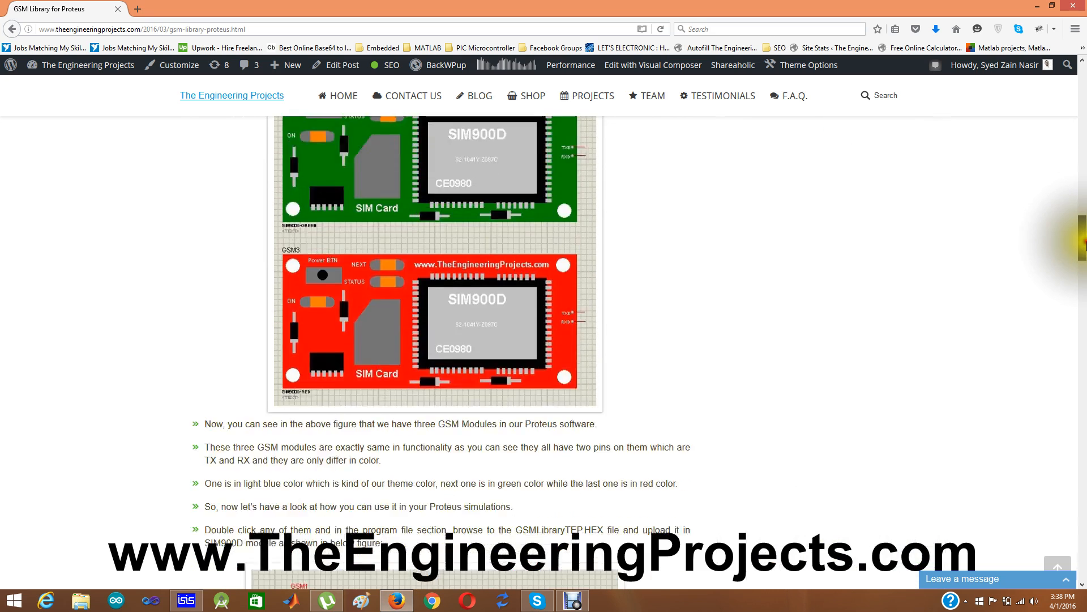
{"action": "scroll", "scroll_direction": "down", "scroll_amount": 3}
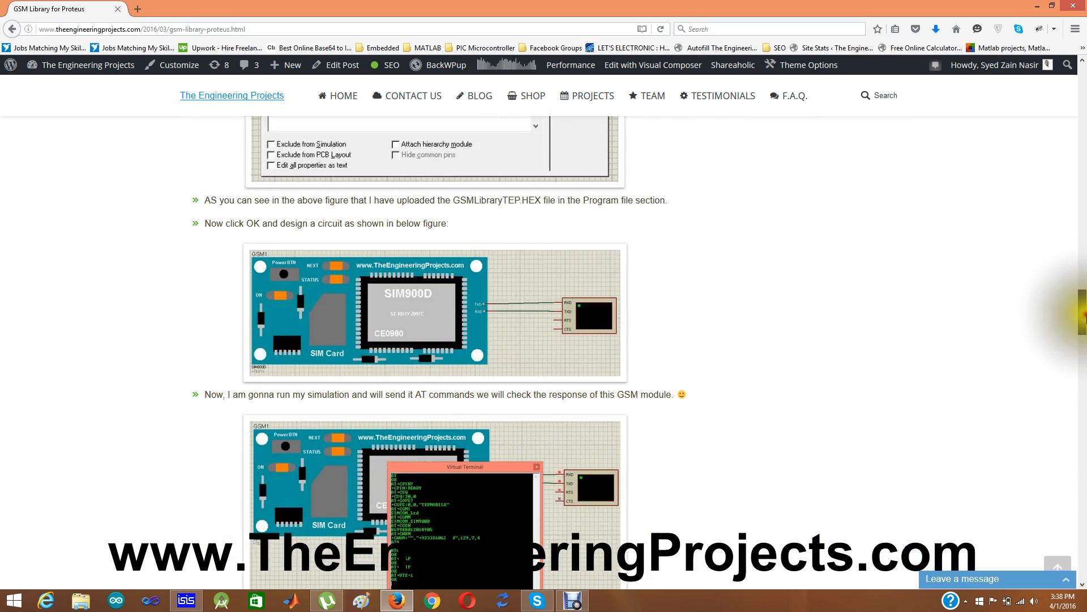
{"action": "scroll", "scroll_direction": "down", "scroll_amount": 3}
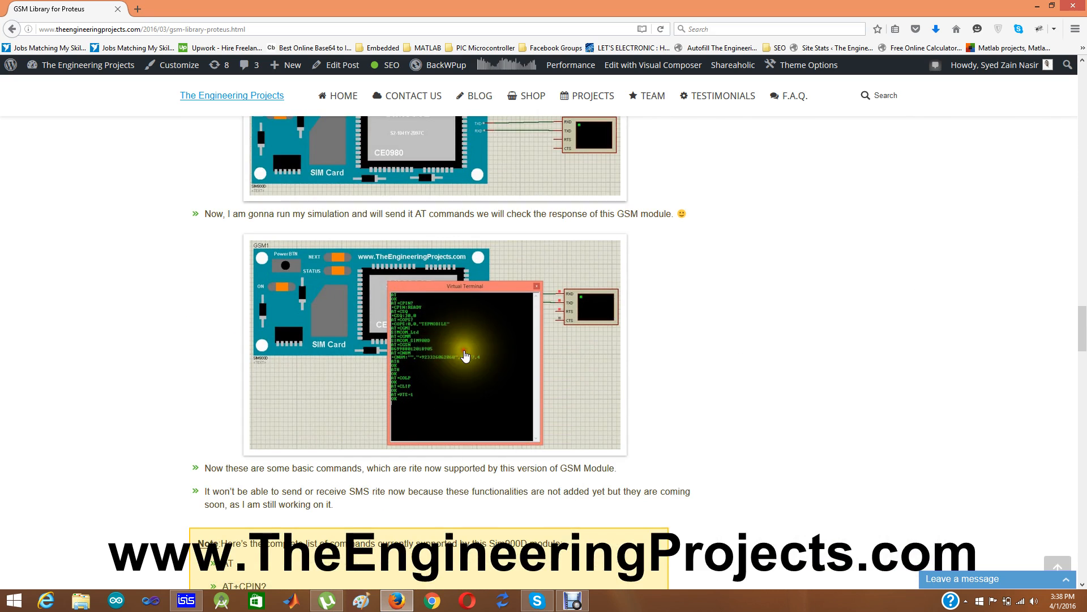
{"action": "left_click", "coordinate": [463, 354]}
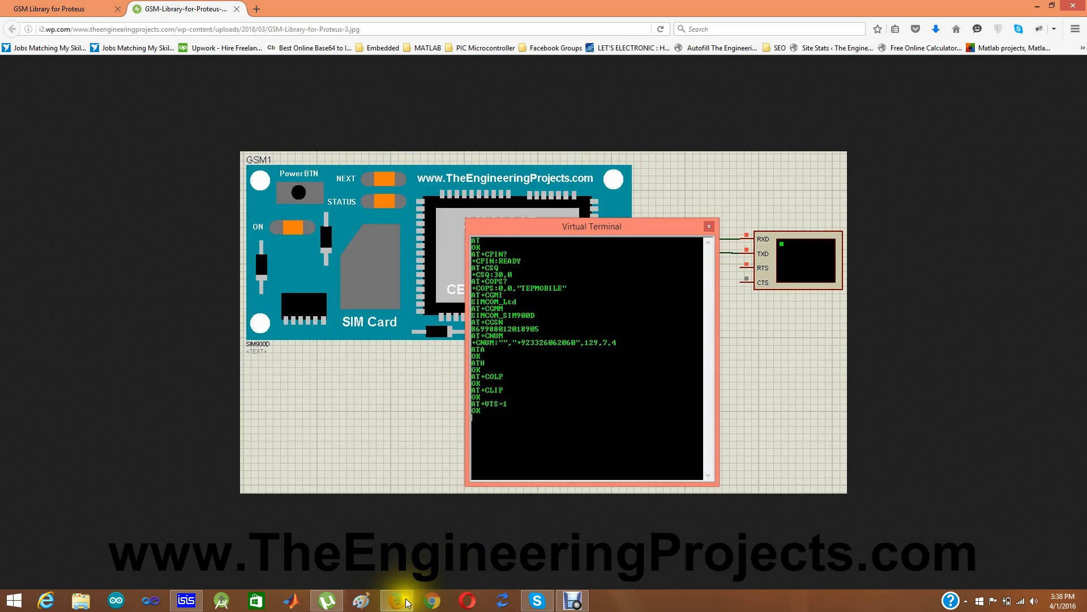
{"action": "left_click", "coordinate": [184, 600]}
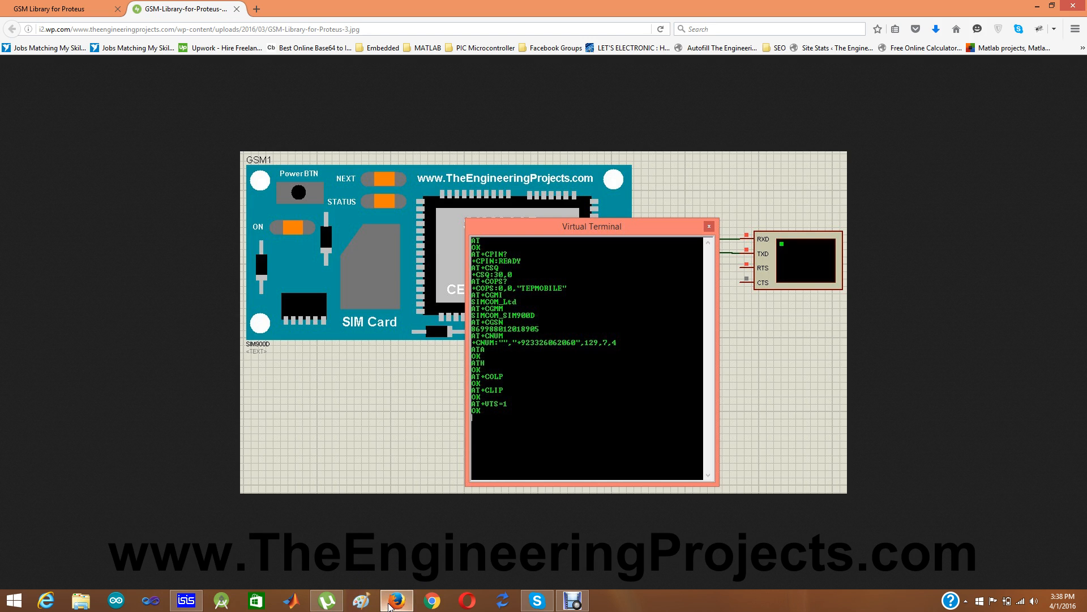
{"action": "mouse_move", "coordinate": [186, 598]}
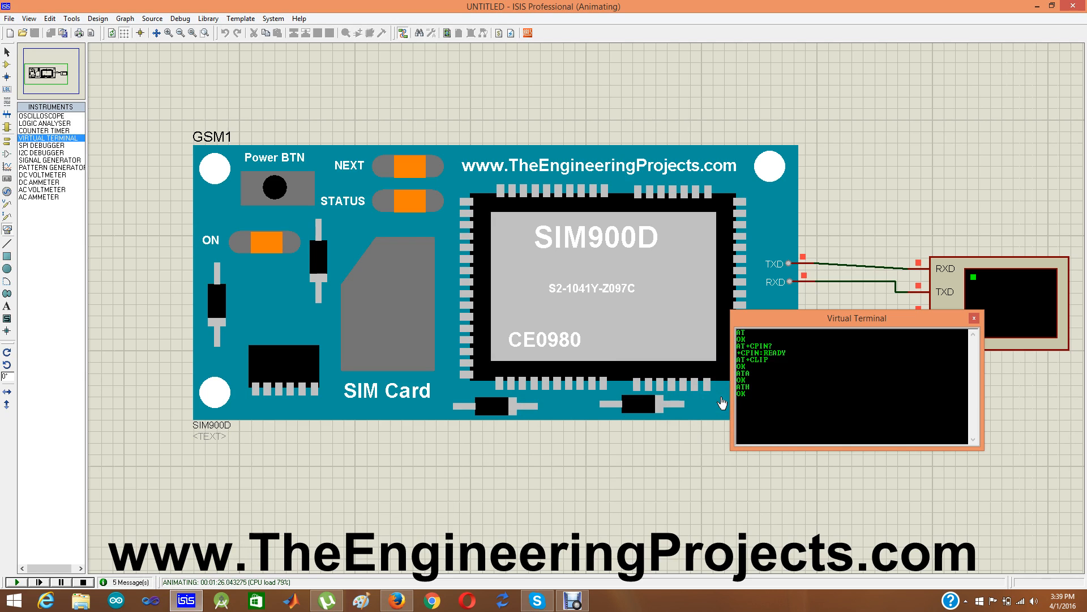
{"action": "mouse_move", "coordinate": [823, 323]}
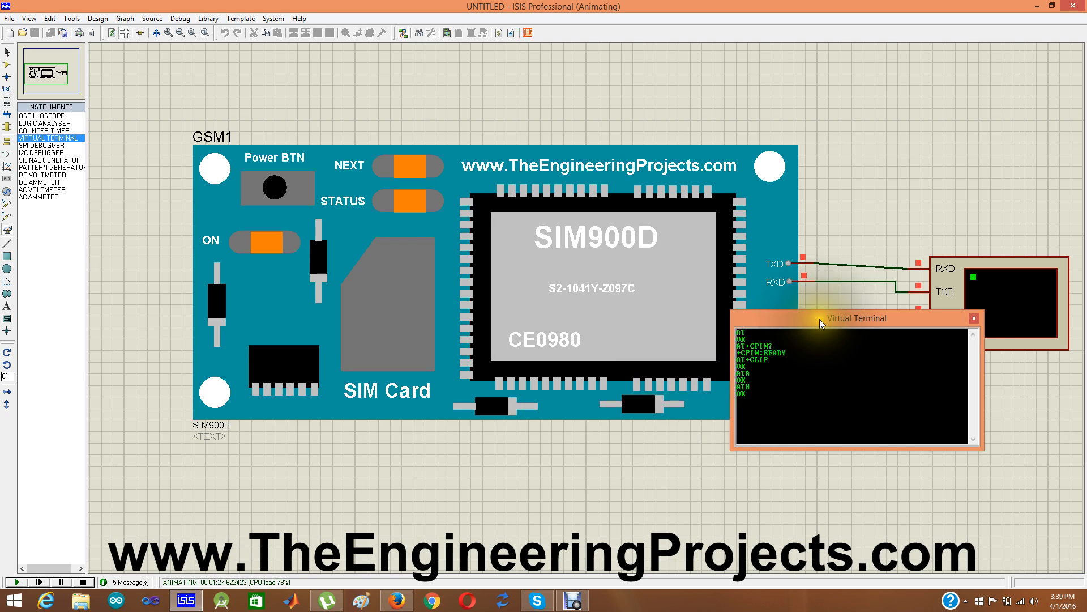
Move the Virtual Terminal to the lower right and query the module with AT+CNUM.
{"action": "left_click_drag", "start_coordinate": [858, 317], "coordinate": [937, 401]}
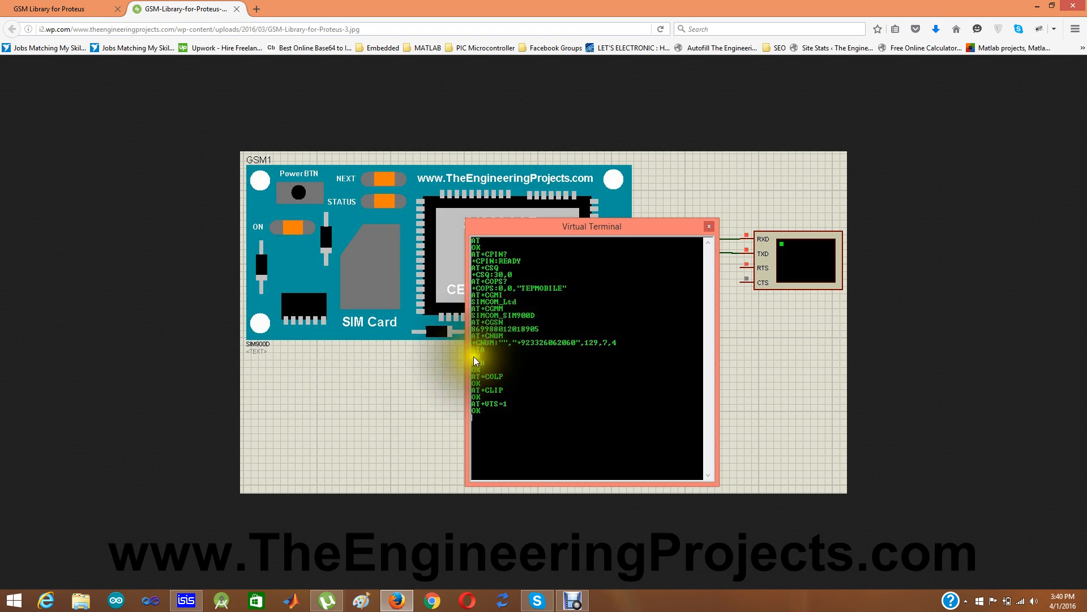
{"action": "left_click", "coordinate": [185, 601]}
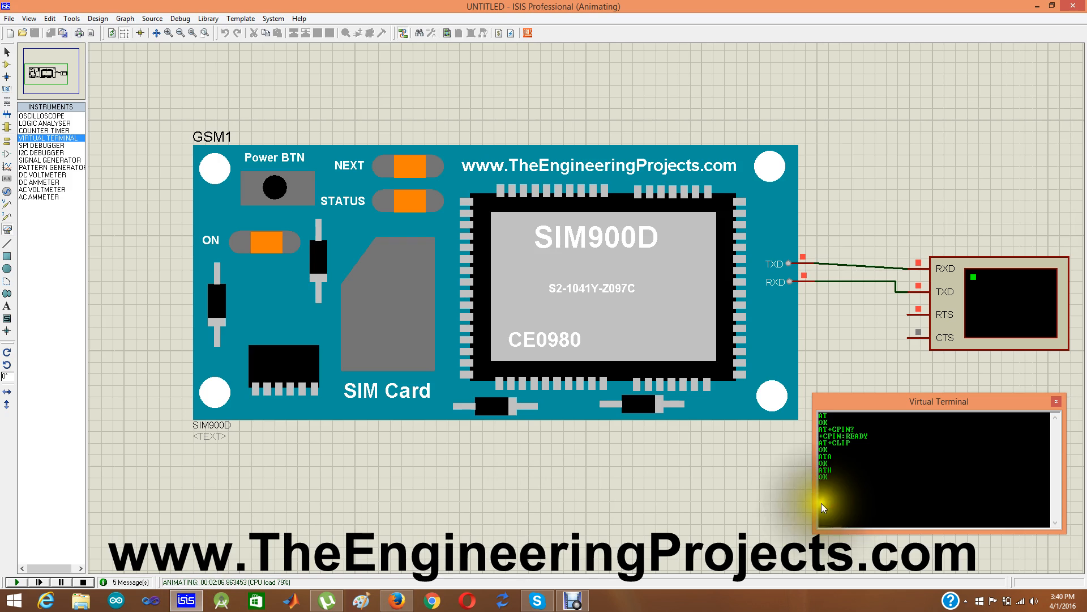
{"action": "mouse_move", "coordinate": [423, 395]}
{"action": "type", "text": "AT+CNUM"}
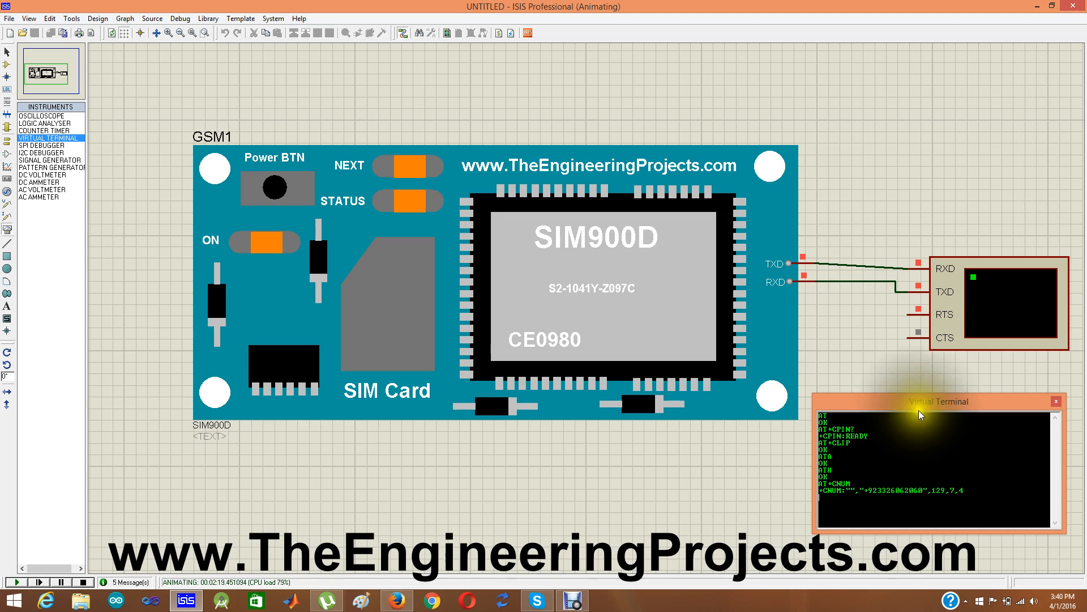
Drag the Virtual Terminal up over the SIM900D module, keeping the +CNUM reply visible.
{"action": "left_click_drag", "start_coordinate": [937, 401], "coordinate": [774, 186]}
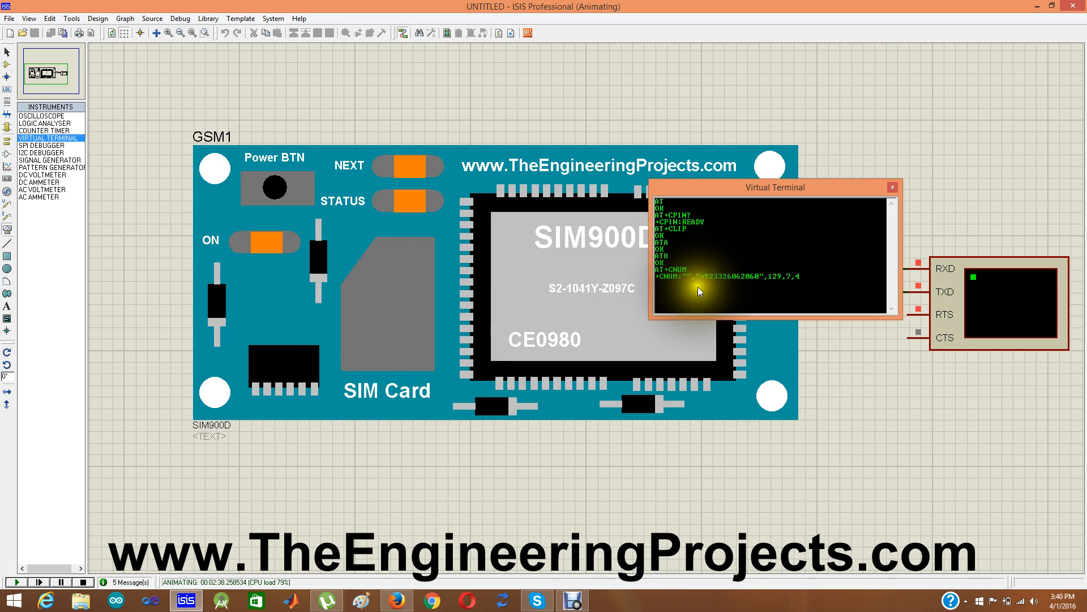
{"action": "mouse_move", "coordinate": [727, 290]}
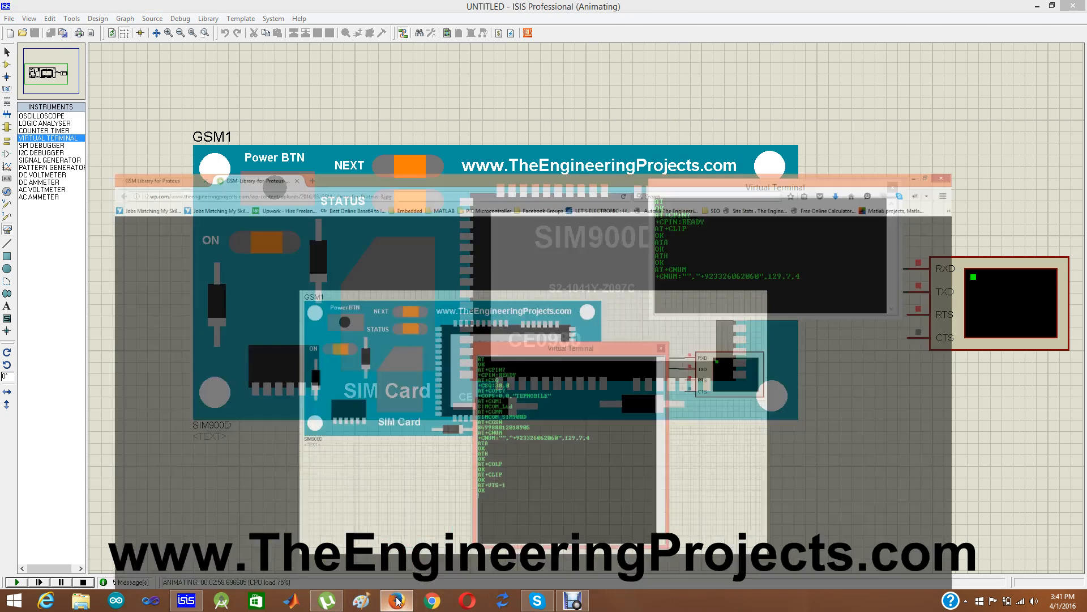
Review the tutorial's supported AT commands list and the blue, green and red SIM900D modules.
{"action": "left_click", "coordinate": [397, 600]}
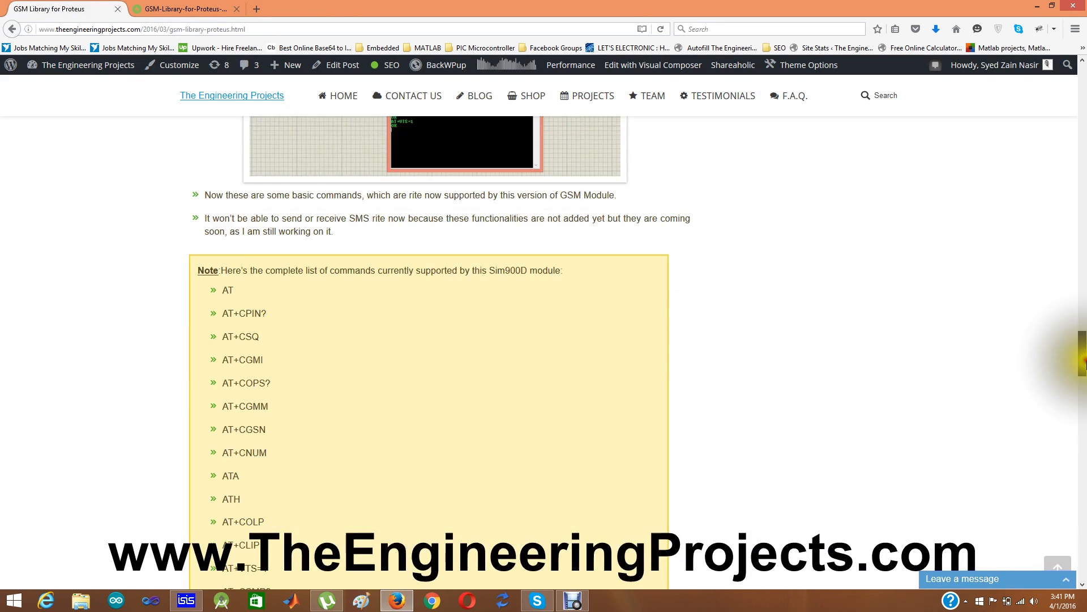
{"action": "scroll", "scroll_direction": "down", "scroll_amount": 3}
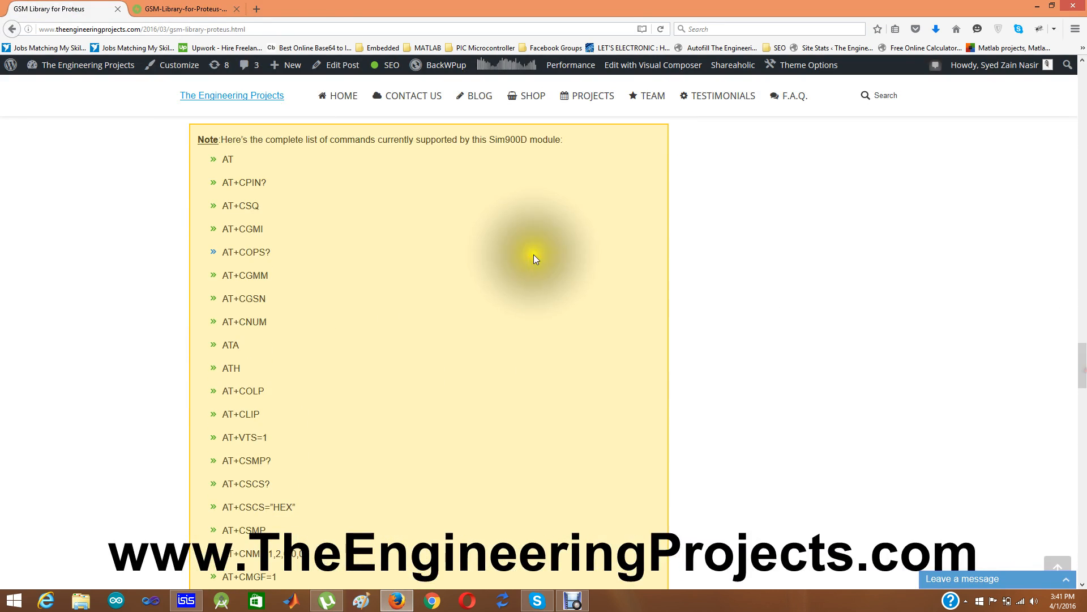
{"action": "mouse_move", "coordinate": [238, 319]}
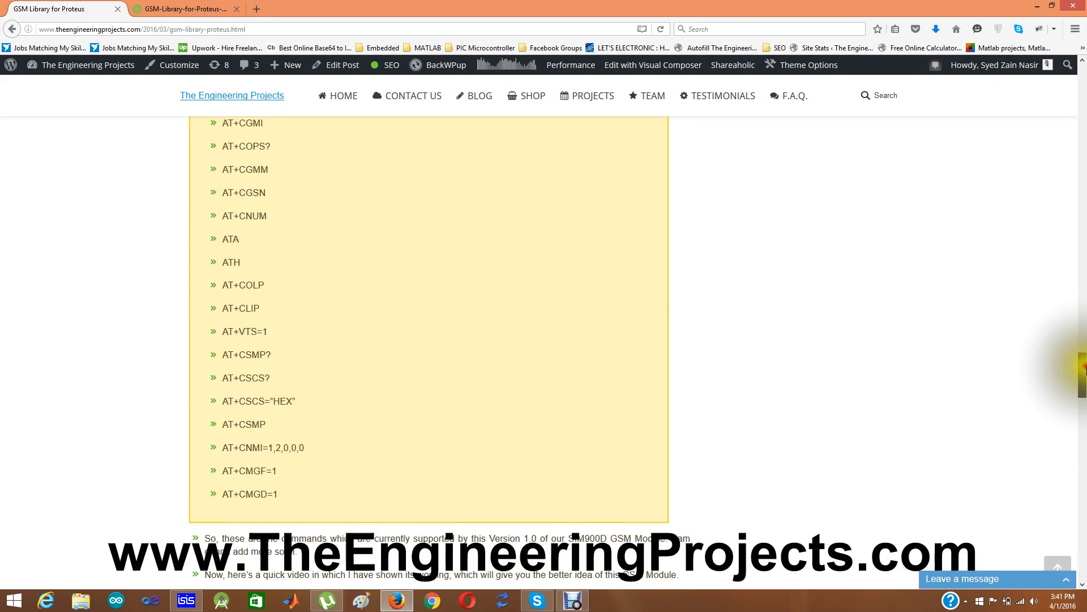
{"action": "scroll", "scroll_direction": "up", "scroll_amount": 3}
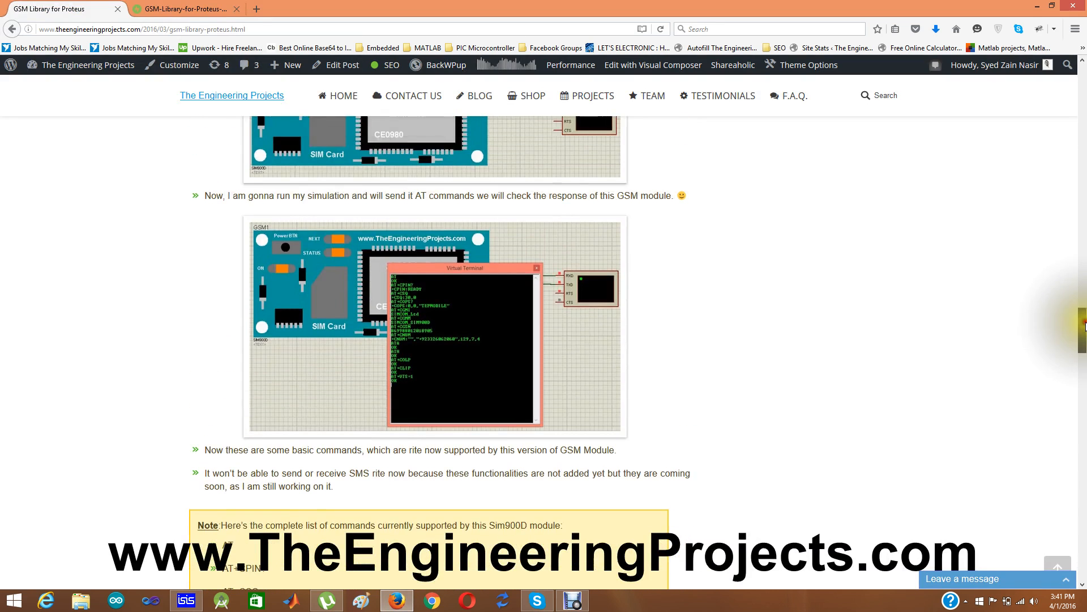
{"action": "scroll", "scroll_direction": "down", "scroll_amount": 3}
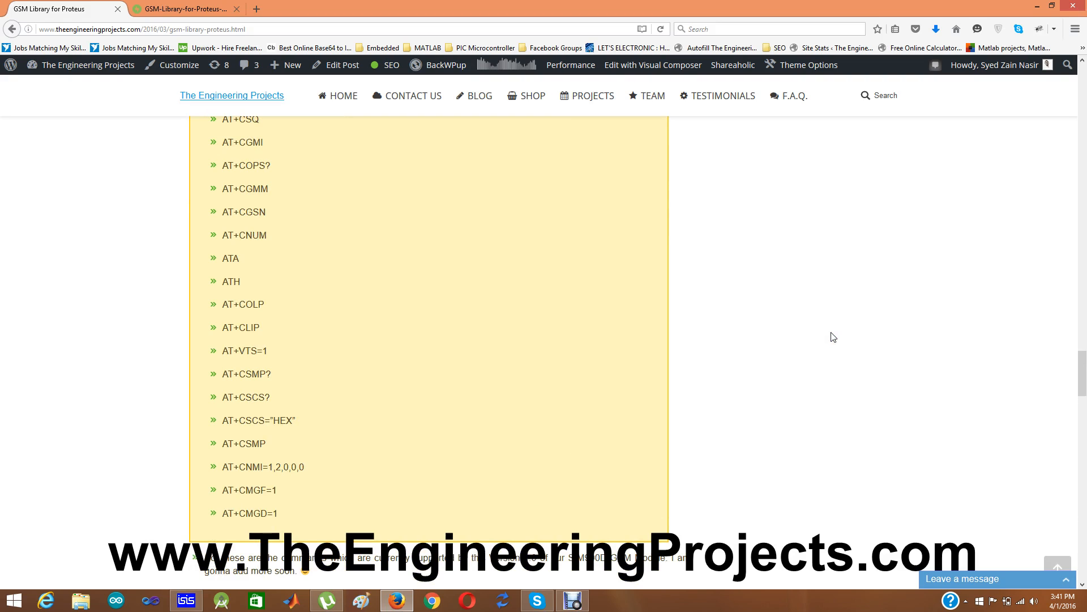
{"action": "mouse_move", "coordinate": [797, 327]}
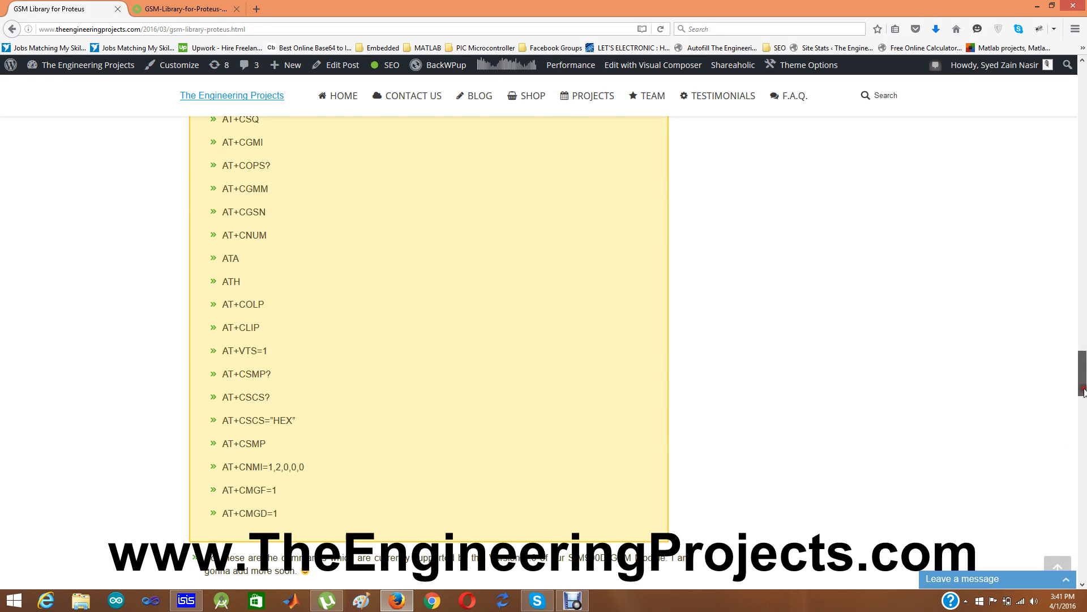
{"action": "scroll", "scroll_direction": "down", "scroll_amount": 3}
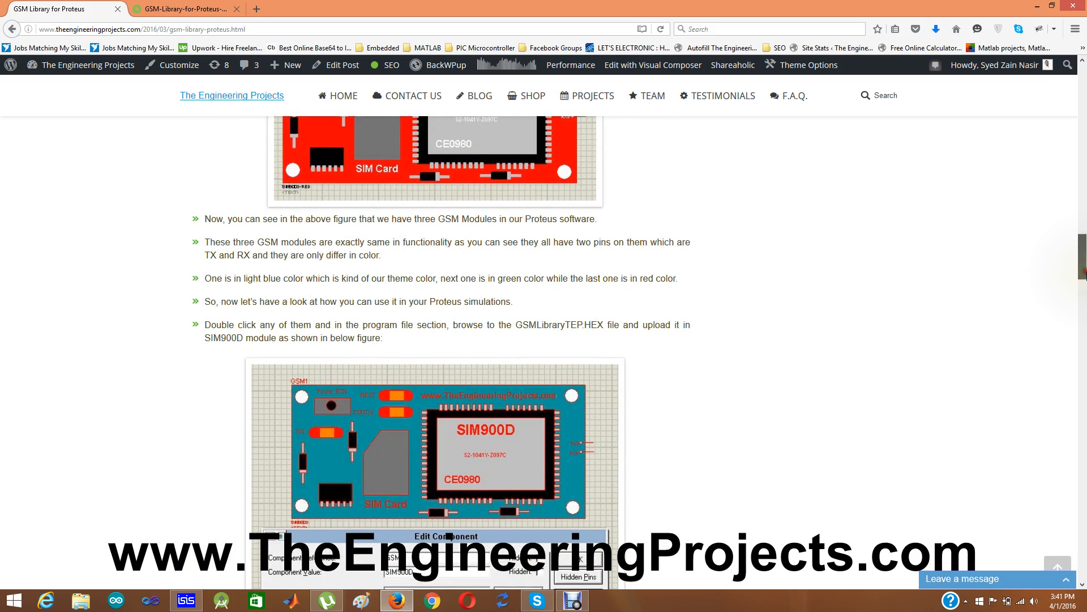
{"action": "scroll", "scroll_direction": "down", "scroll_amount": 3}
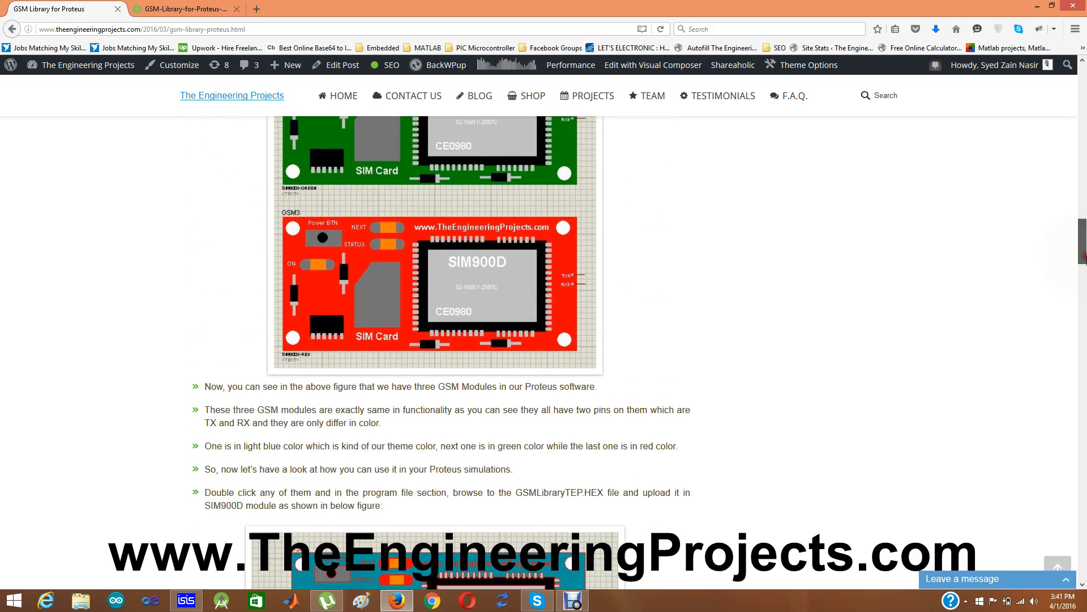
{"action": "scroll", "scroll_direction": "down", "scroll_amount": 3}
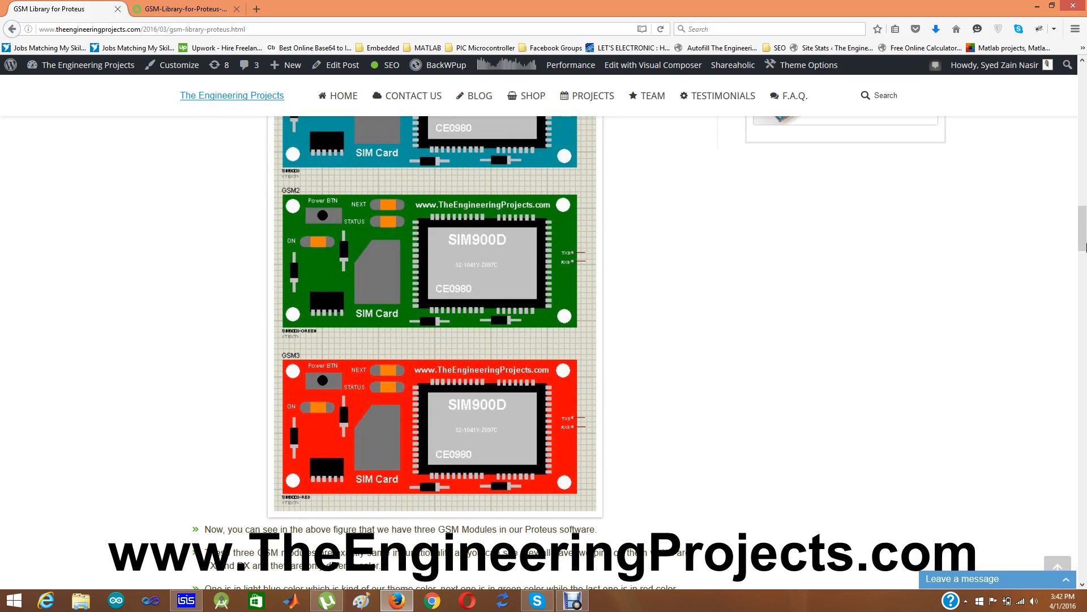
{"action": "mouse_move", "coordinate": [534, 409]}
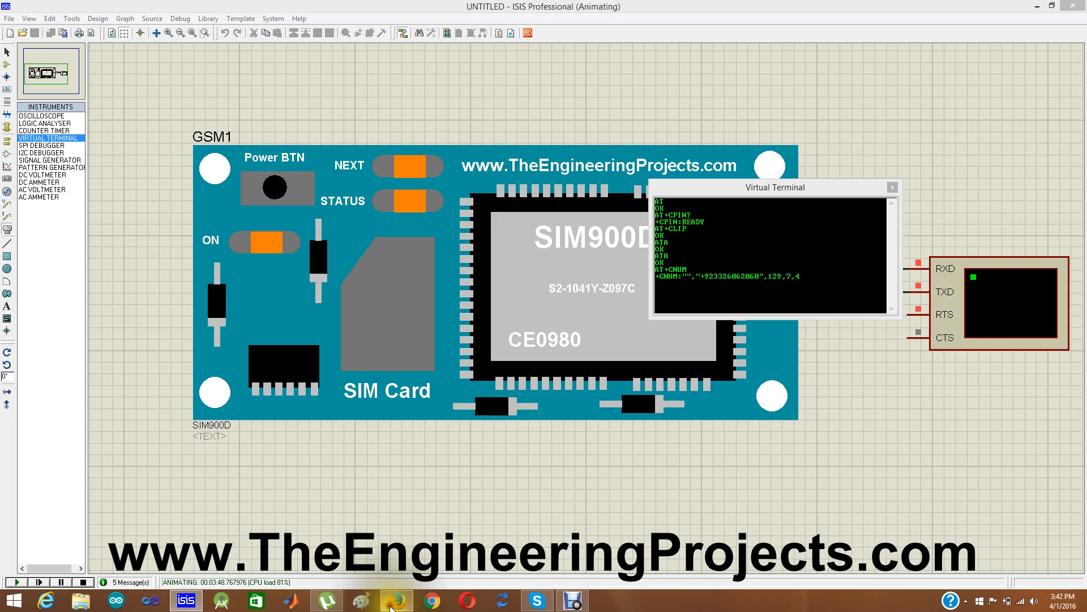
Switch from the running simulation back to the GSM tutorial page in Firefox.
{"action": "left_click", "coordinate": [396, 601]}
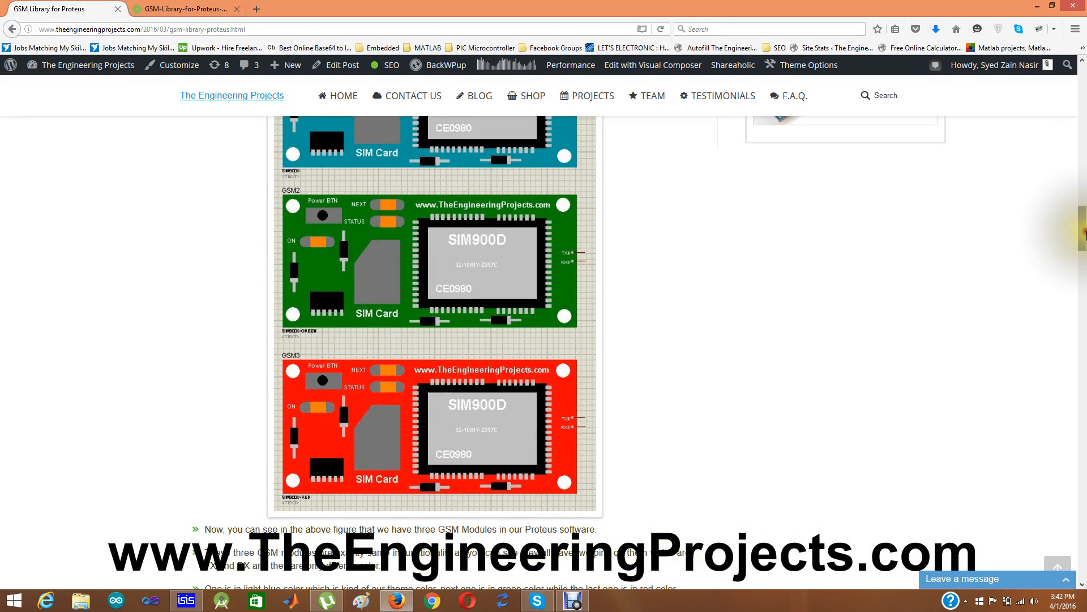